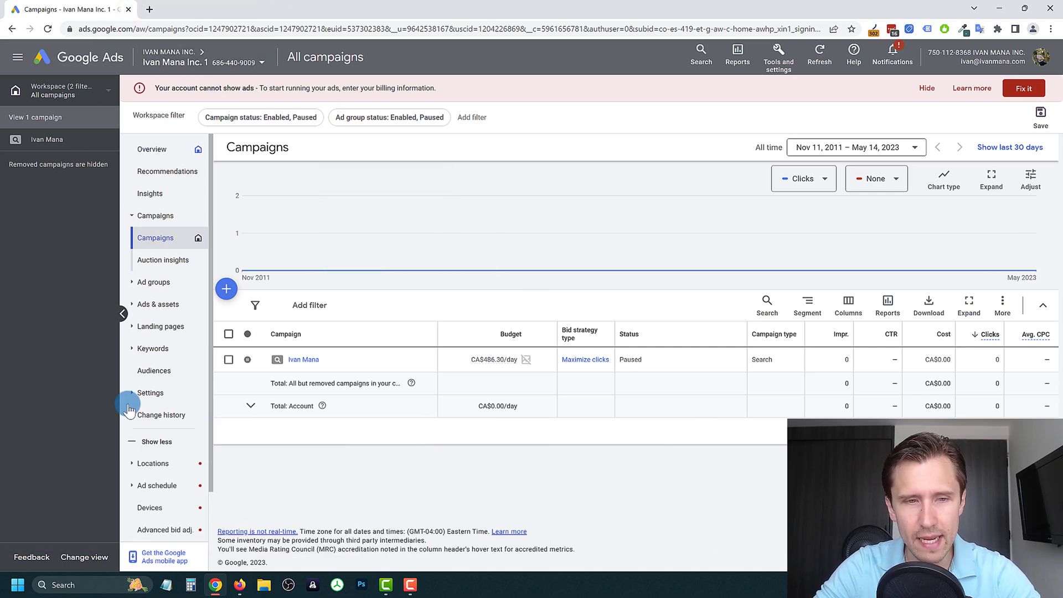
mouse_move(284, 281)
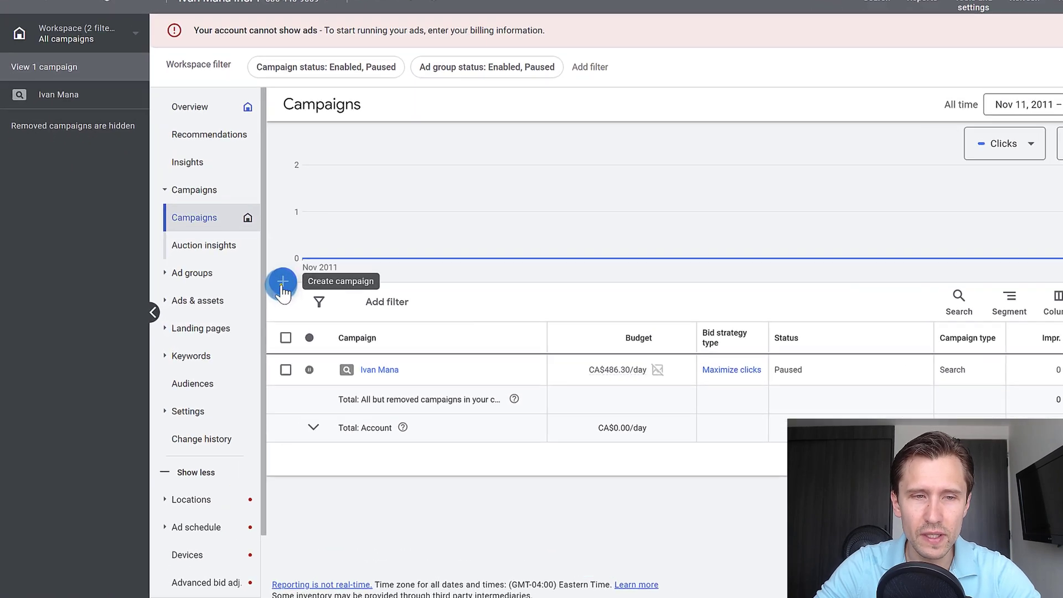
Start a new campaign from scratch using + Create campaign on the Campaigns page.
left_click(282, 282)
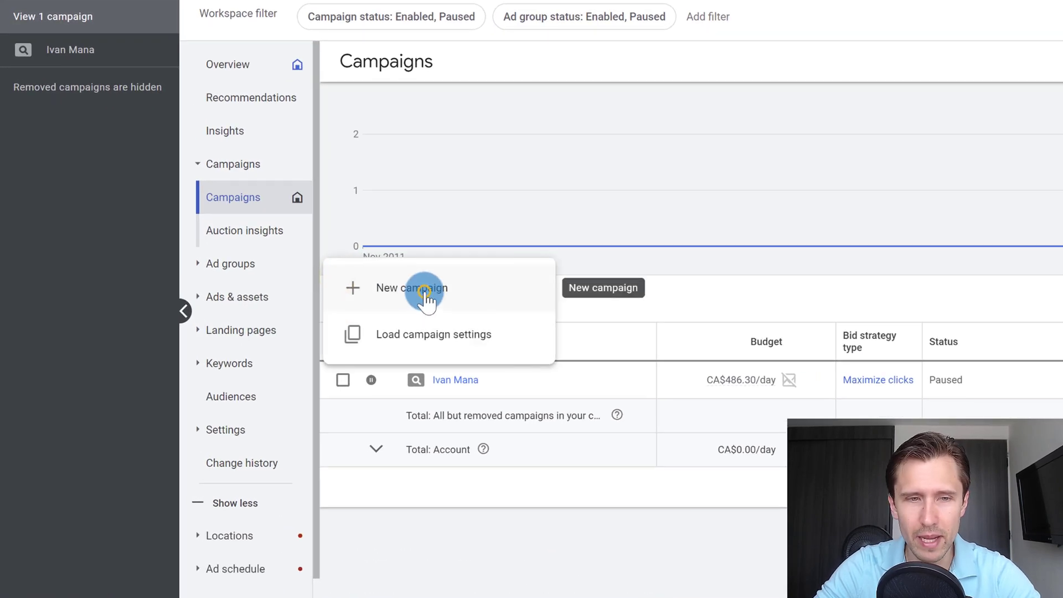
left_click(411, 288)
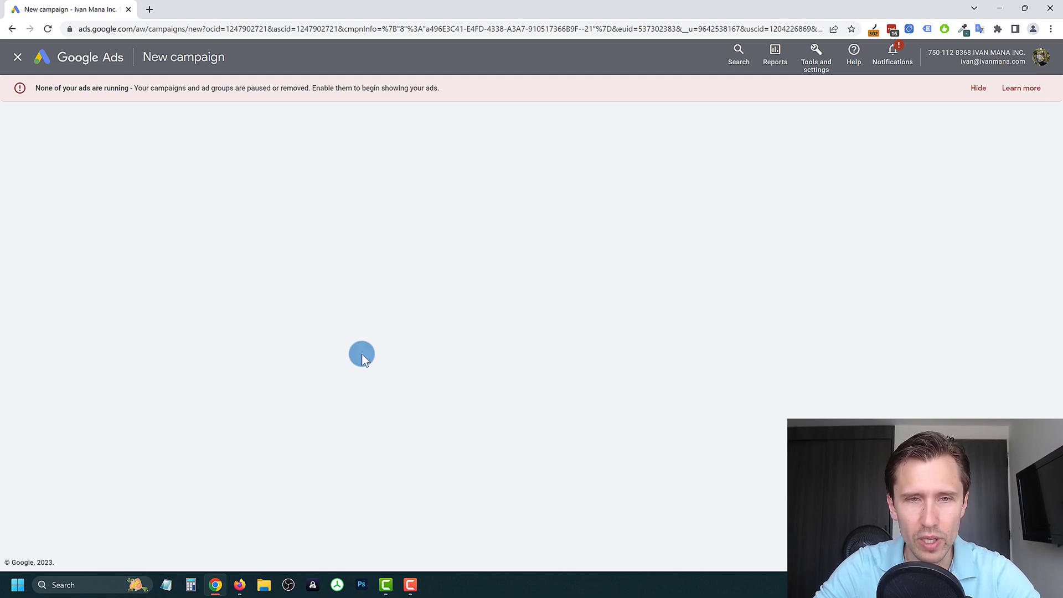
left_click(601, 244)
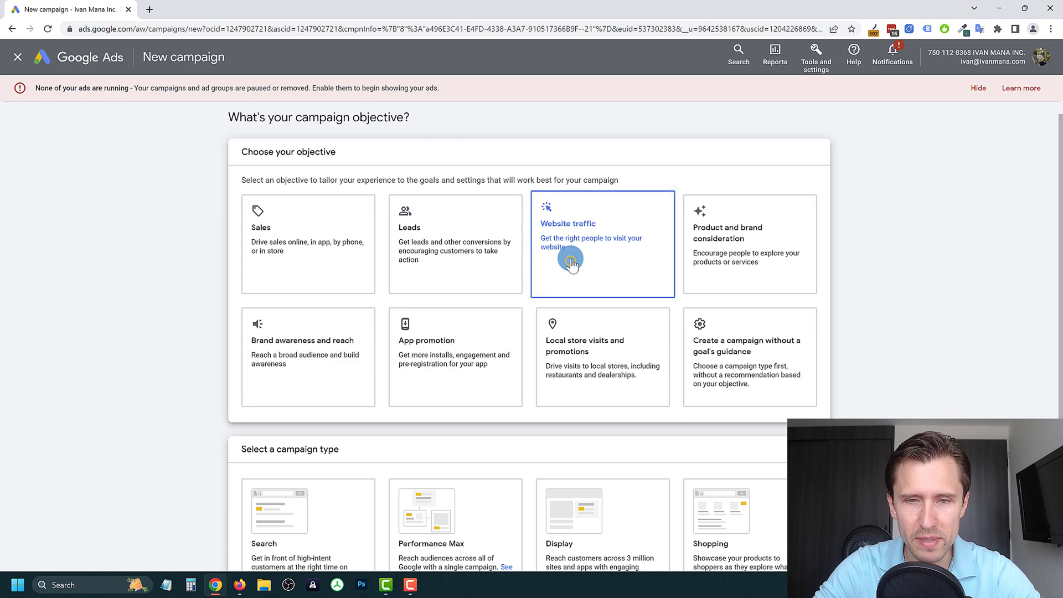
scroll("down", 3)
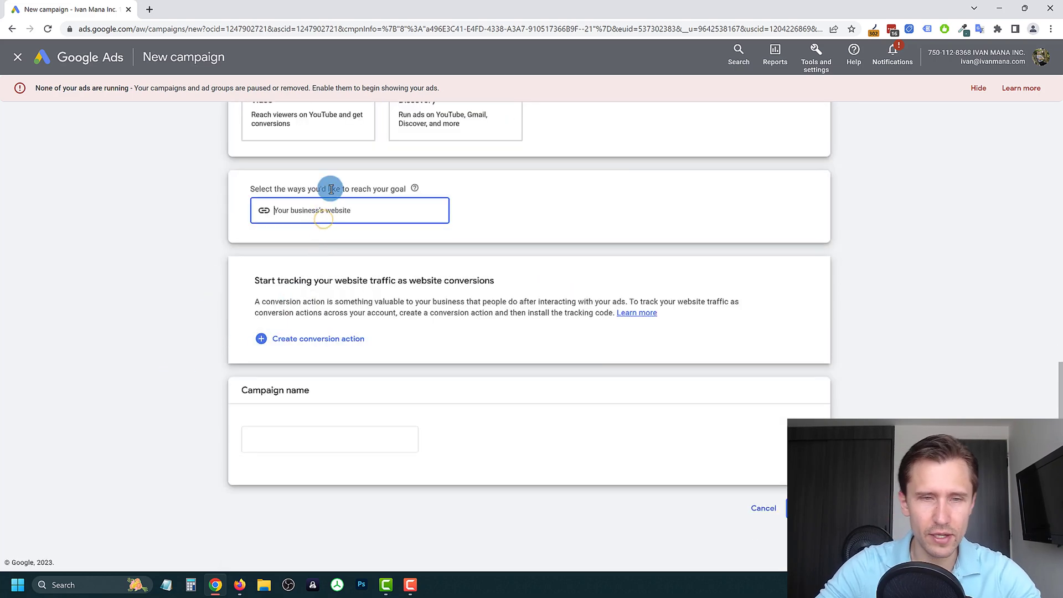
type("https://")
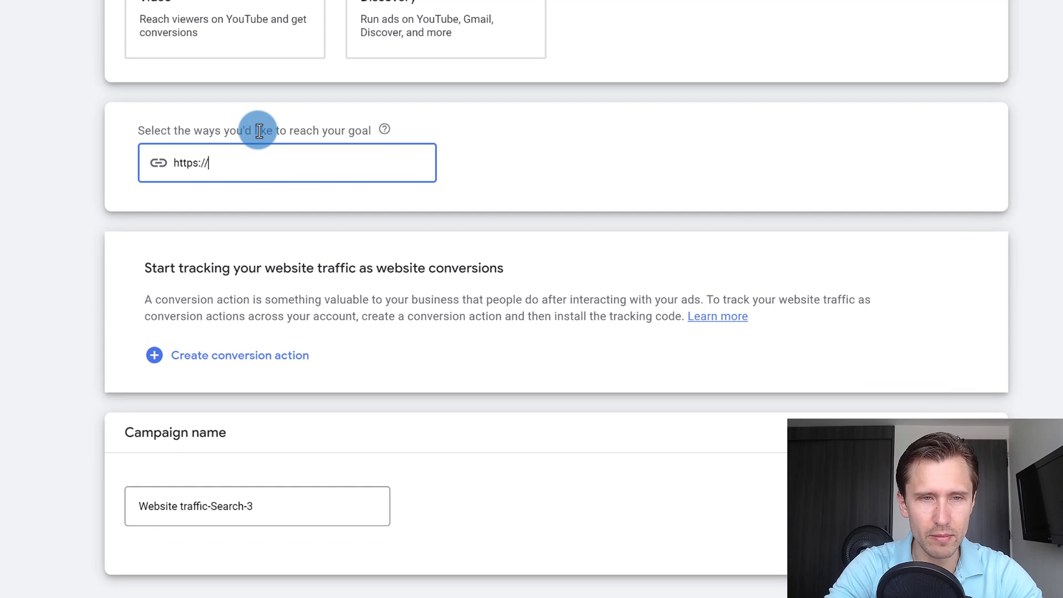
type("www.")
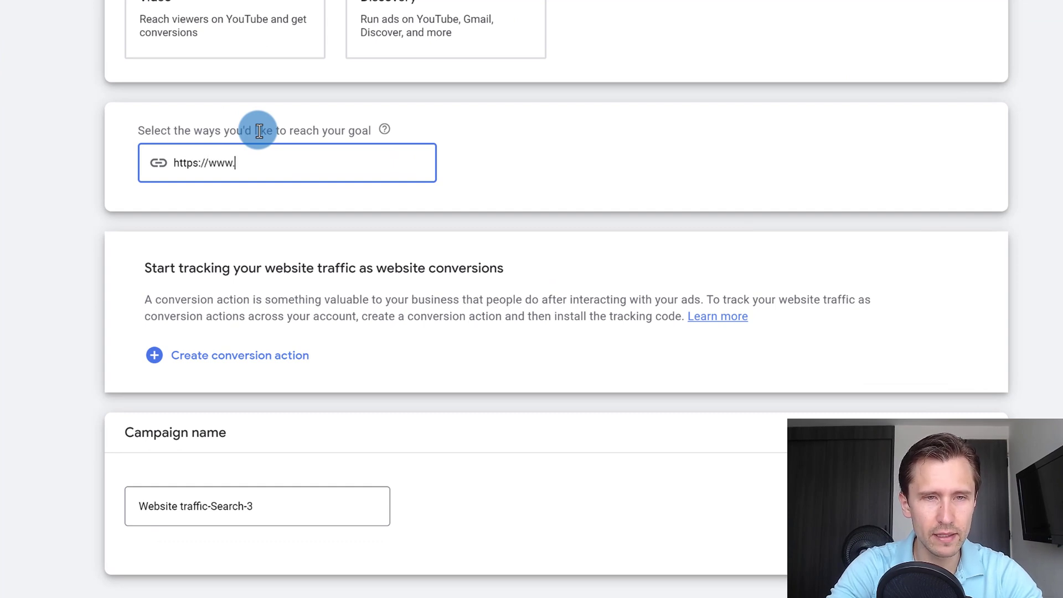
type("ivanmana.com")
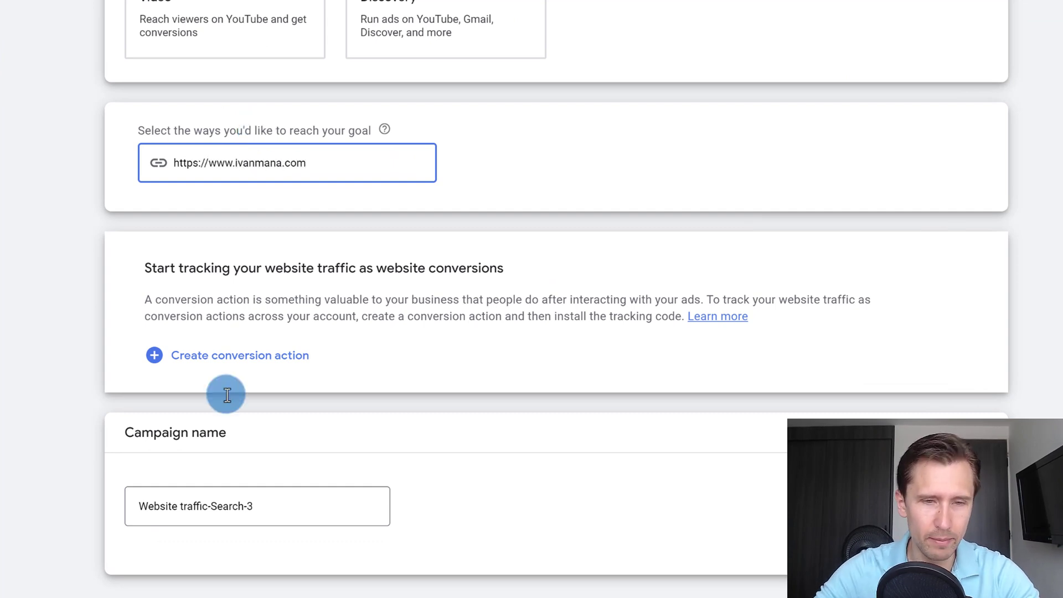
Rename the campaign to 'IVAN MANA FREE GUIDE'.
triple_click(256, 506)
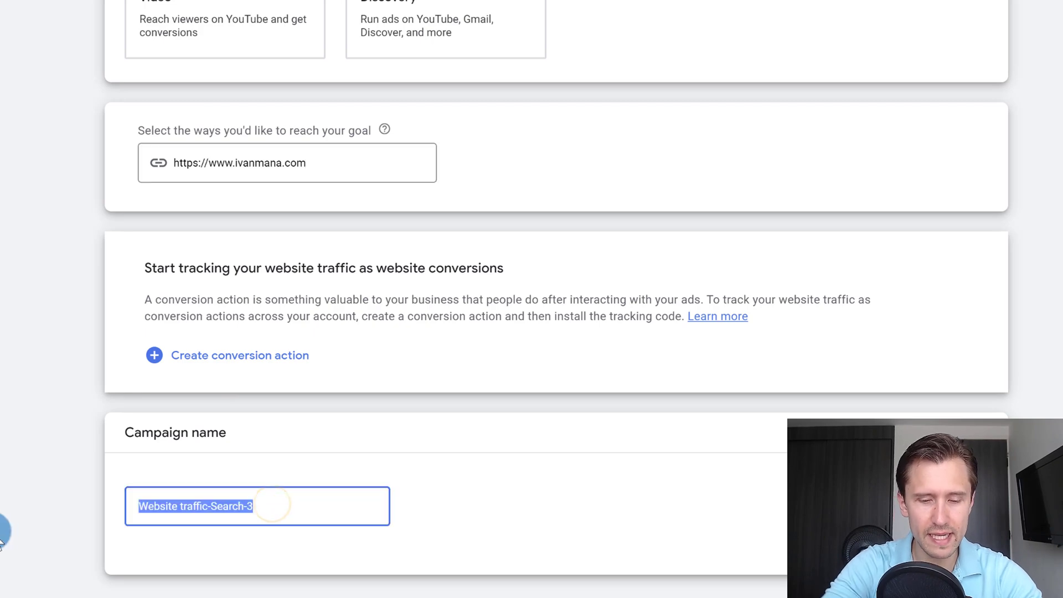
type("IVAN MANA FREE GUID")
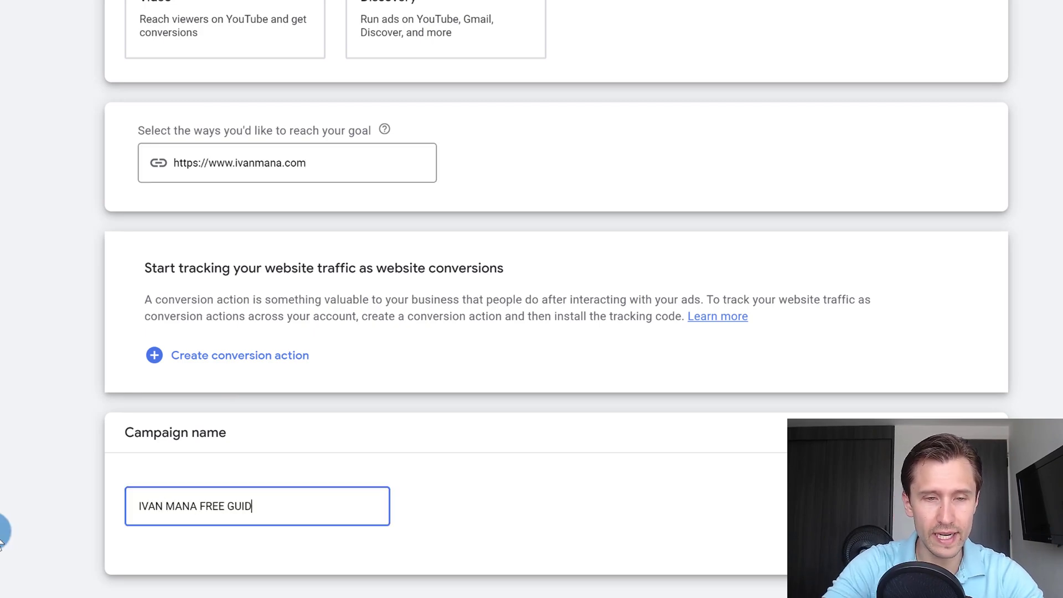
type("E")
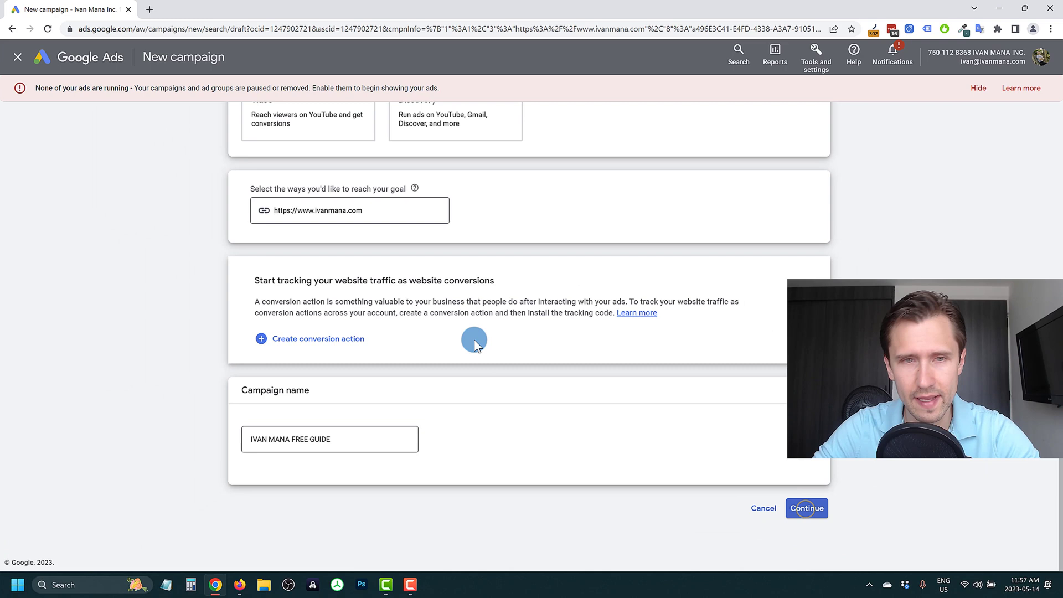
Continue to bidding and enable a CA$.20 maximum cost-per-click bid limit.
left_click(806, 508)
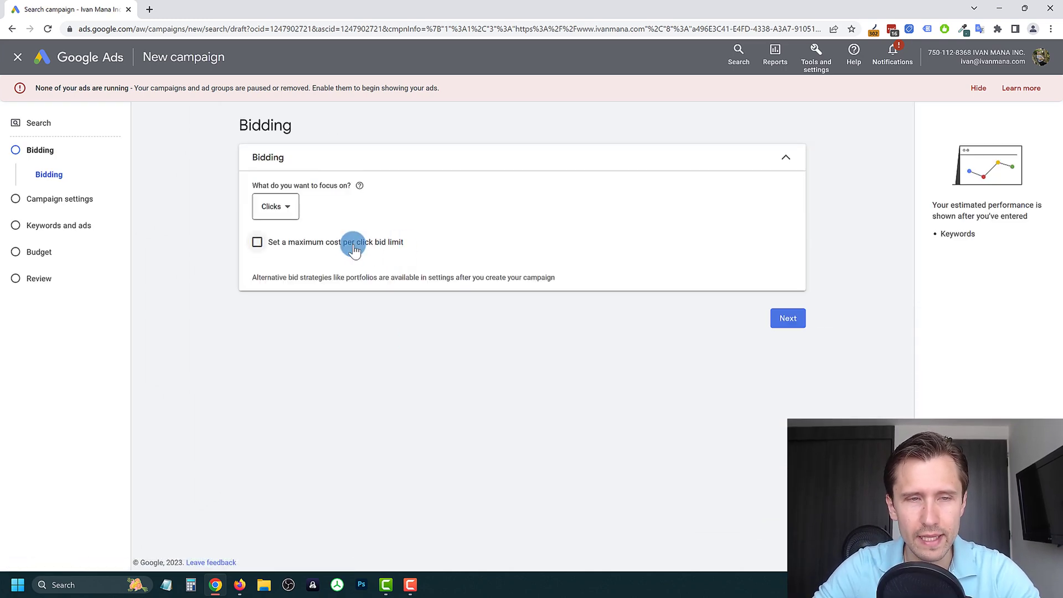
mouse_move(348, 213)
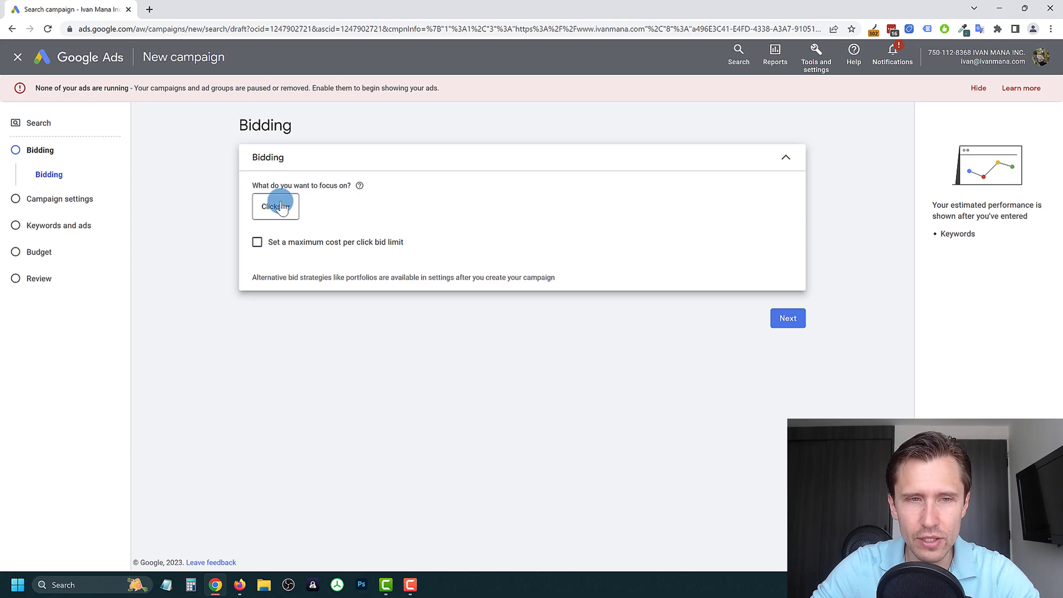
left_click(257, 242)
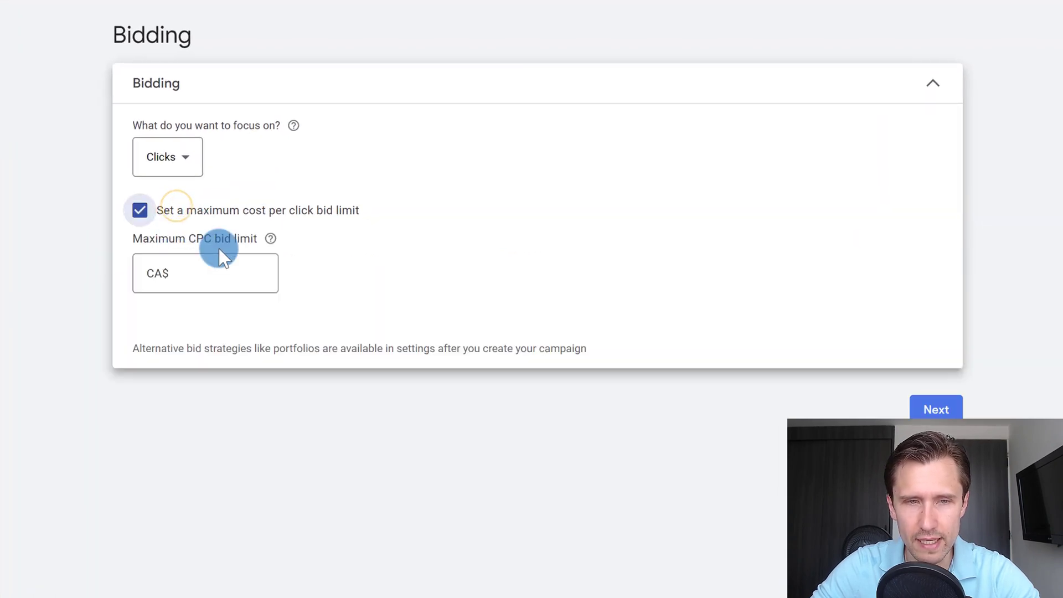
left_click(206, 273)
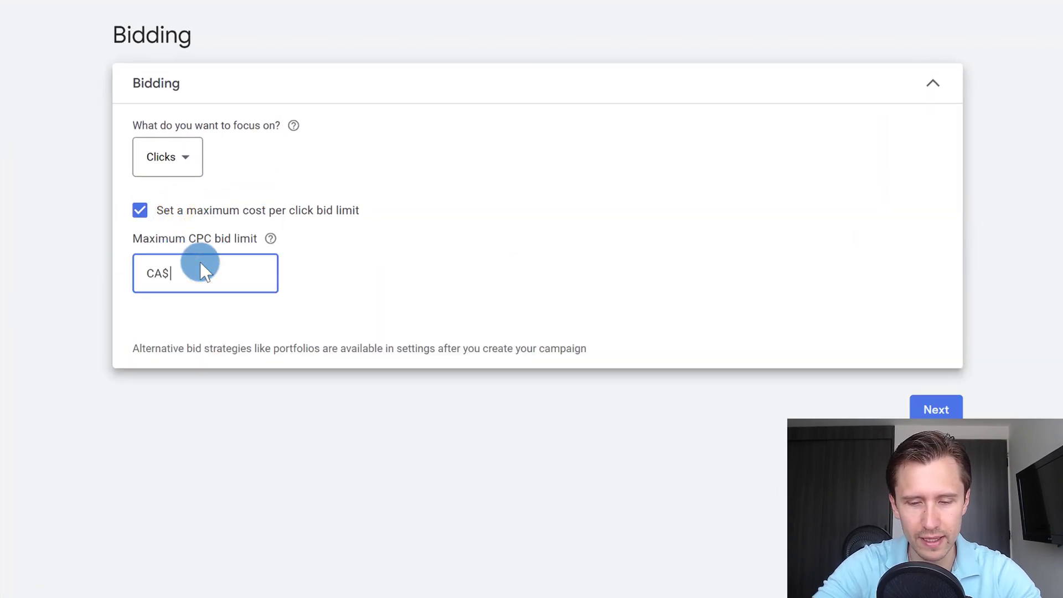
type(".20")
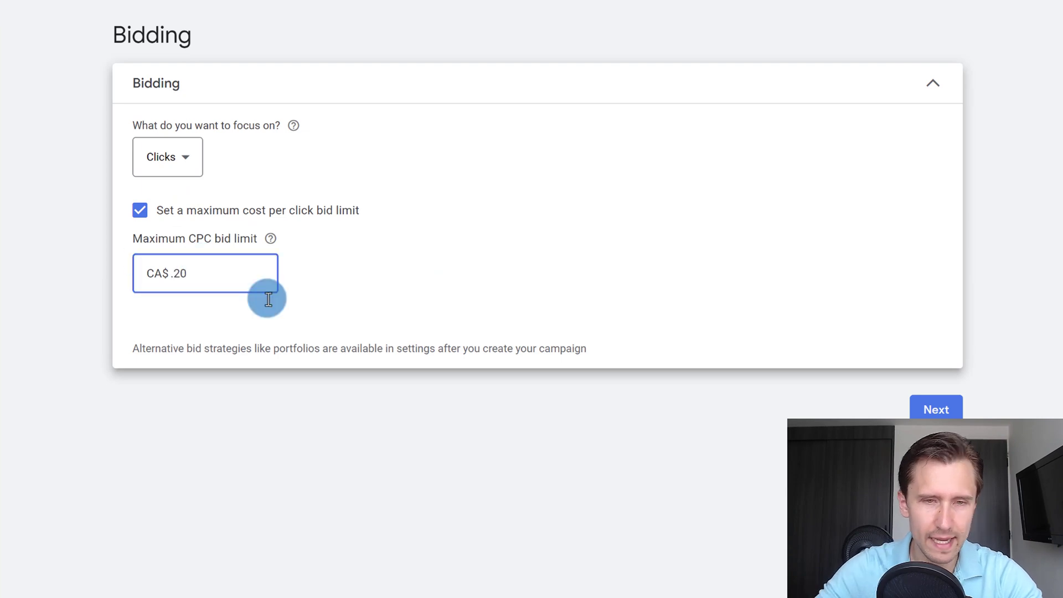
Untick Google Display Network and target United States as the only location.
left_click(936, 410)
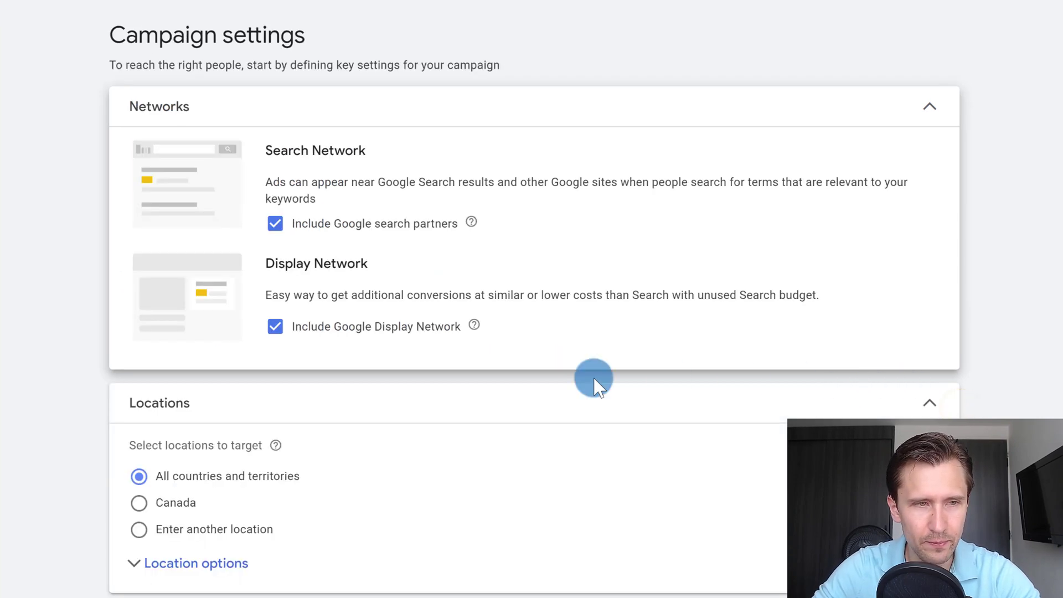
mouse_move(471, 238)
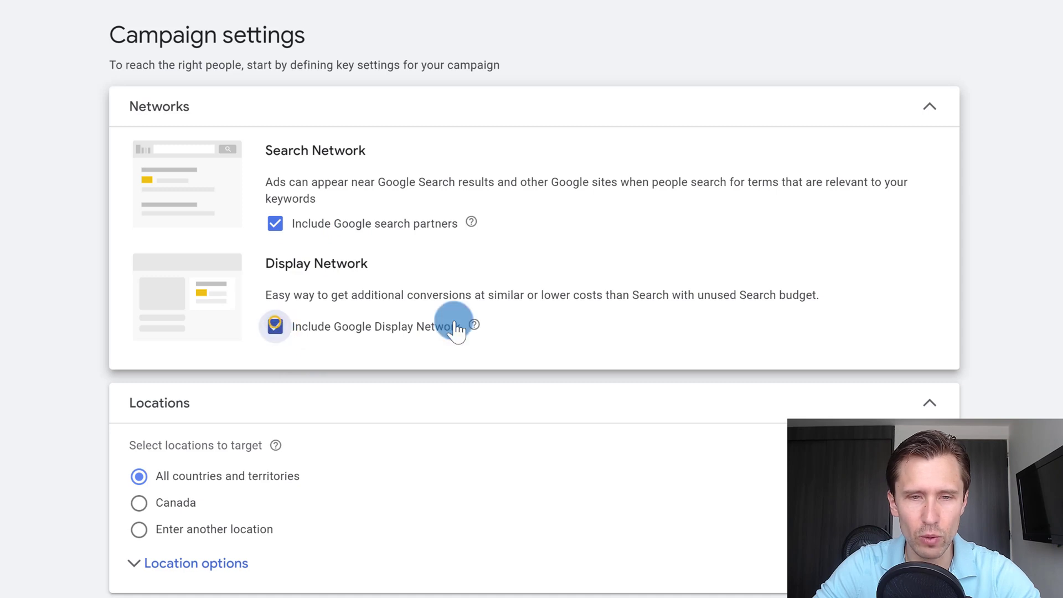
left_click(275, 326)
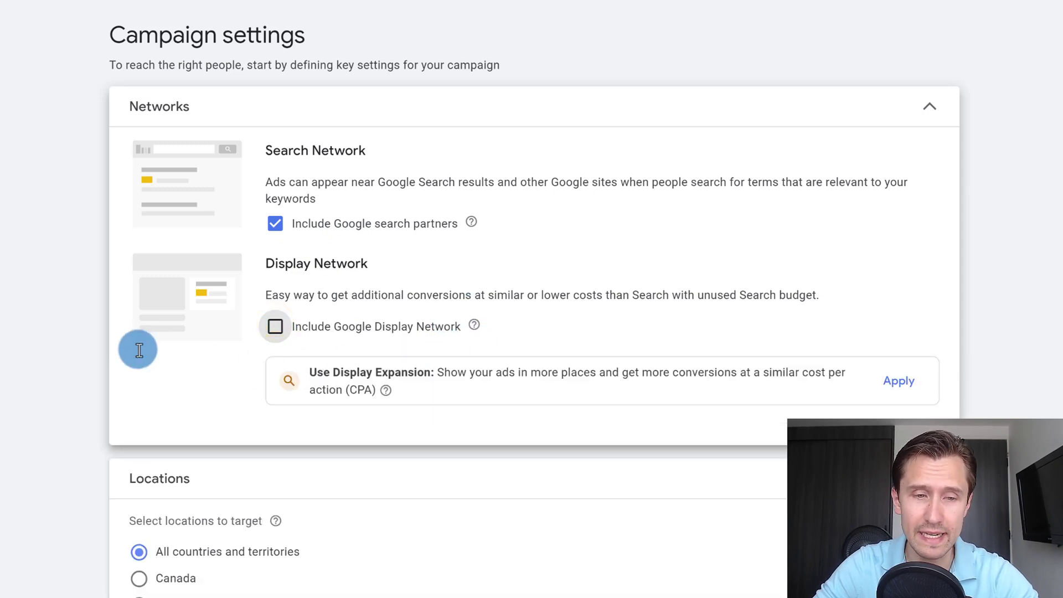
scroll("down", 3)
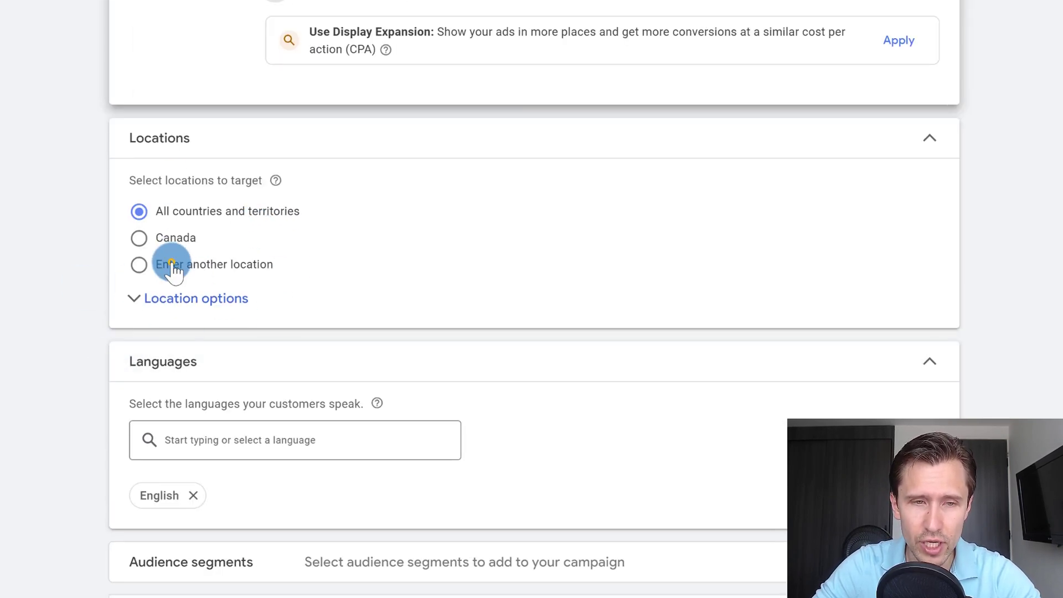
left_click(138, 264)
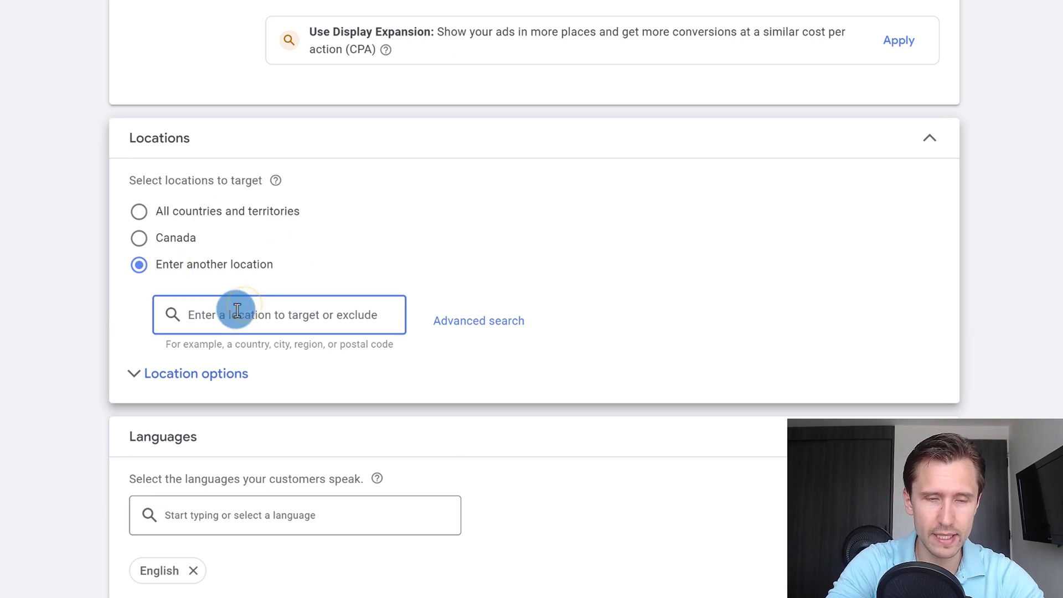
type("united states")
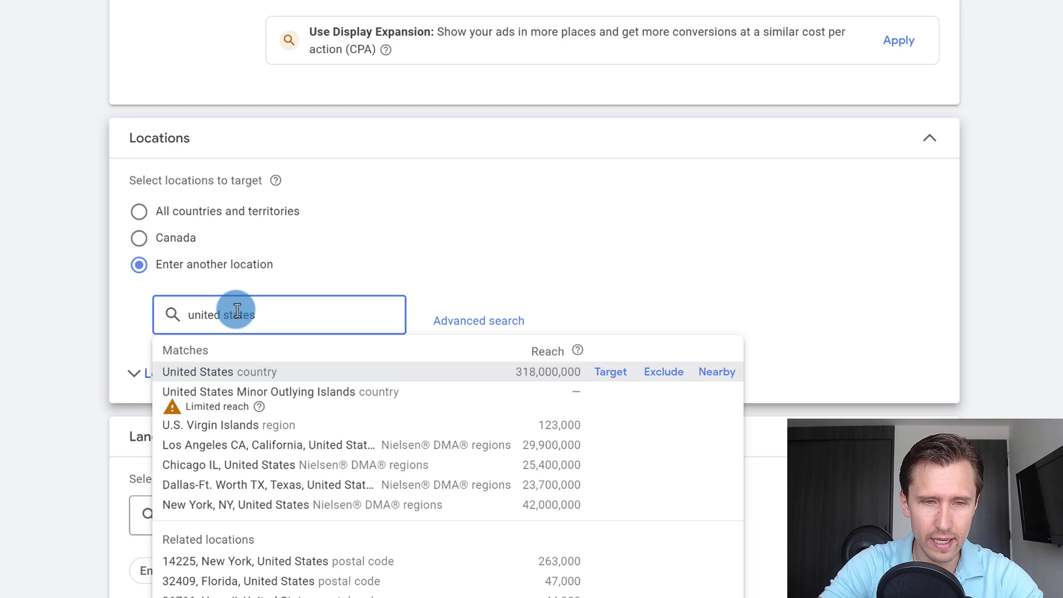
left_click(609, 371)
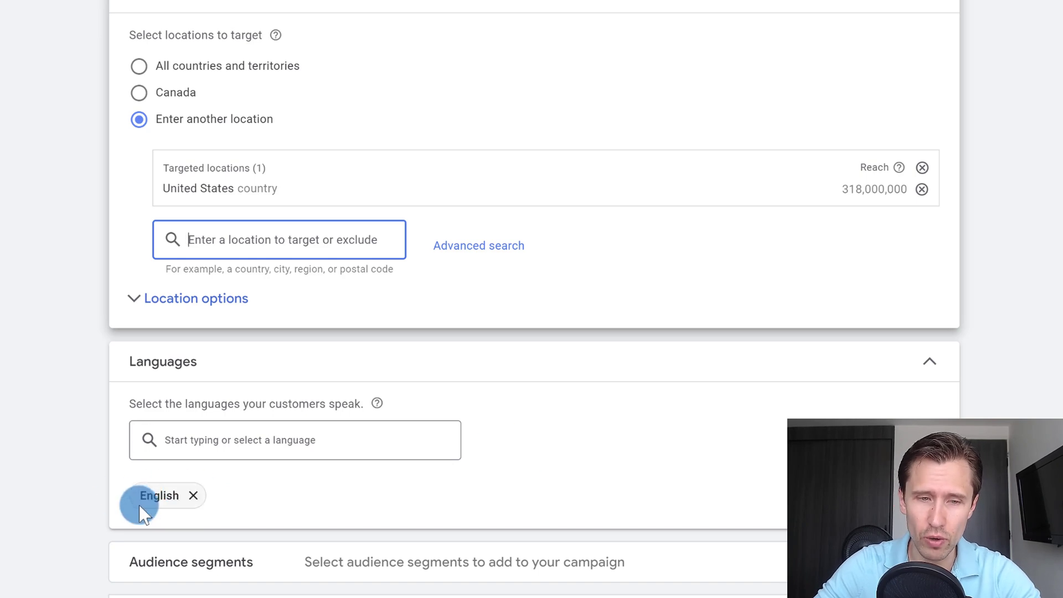
scroll("down", 3)
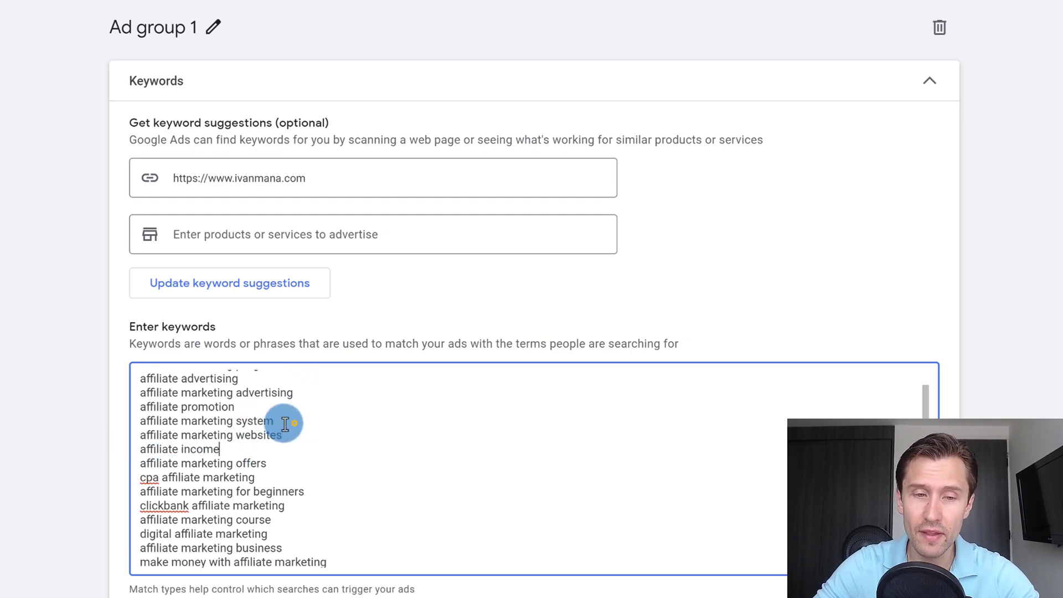
Replace suggested keywords with affiliate marketing, affiliate marketing guide, tutorial and training.
scroll("down", 3)
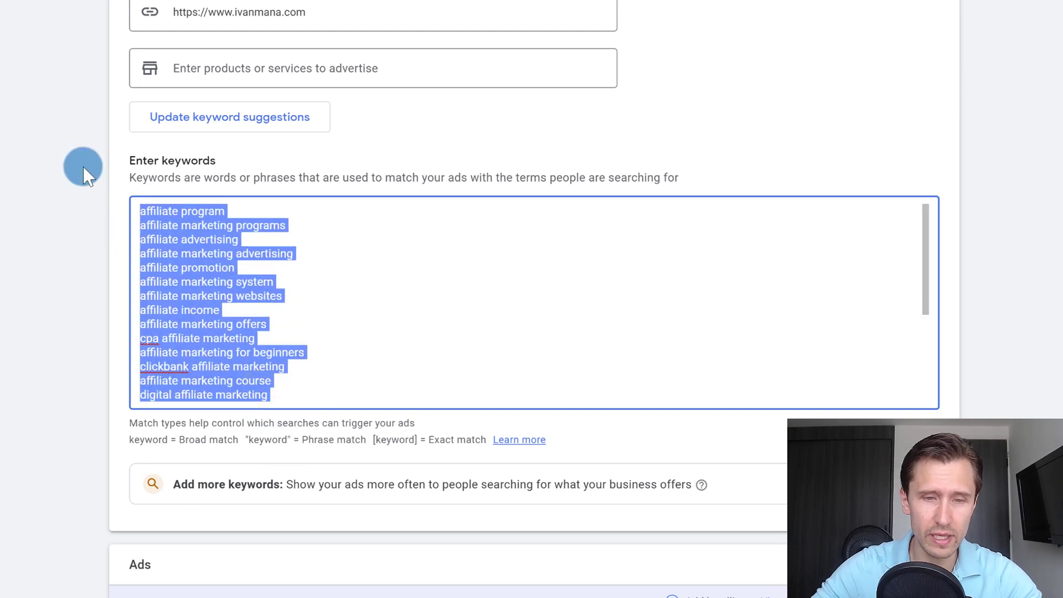
type("affiliate marketing tutorial")
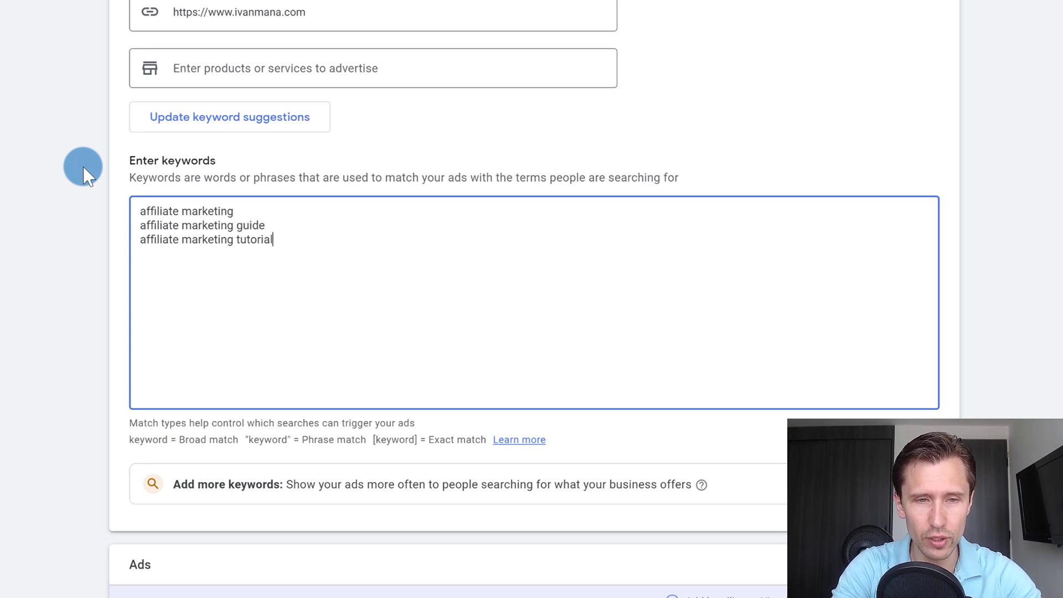
type("affiliate marketing")
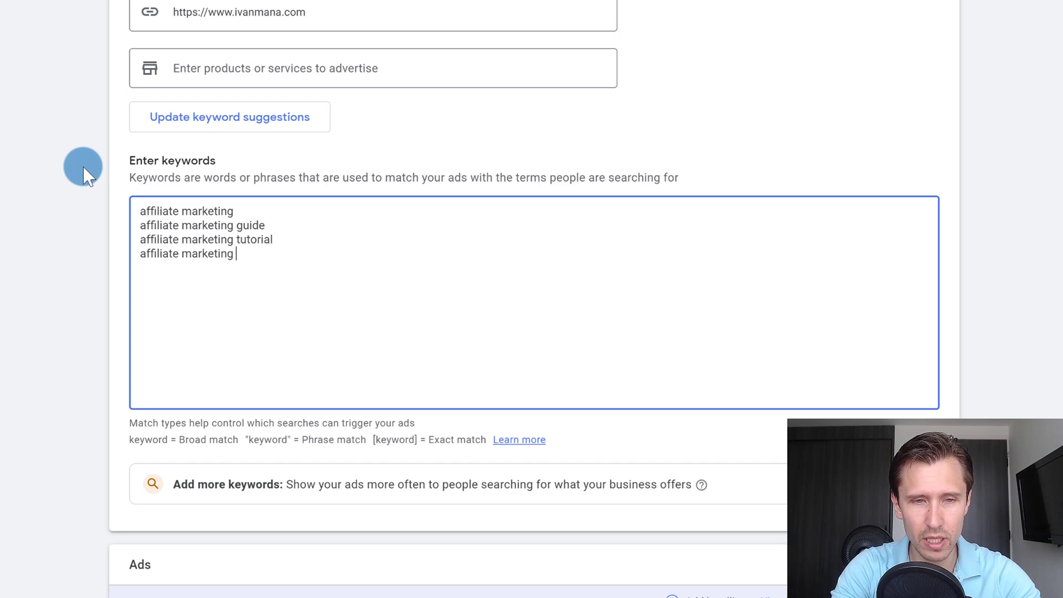
type("training")
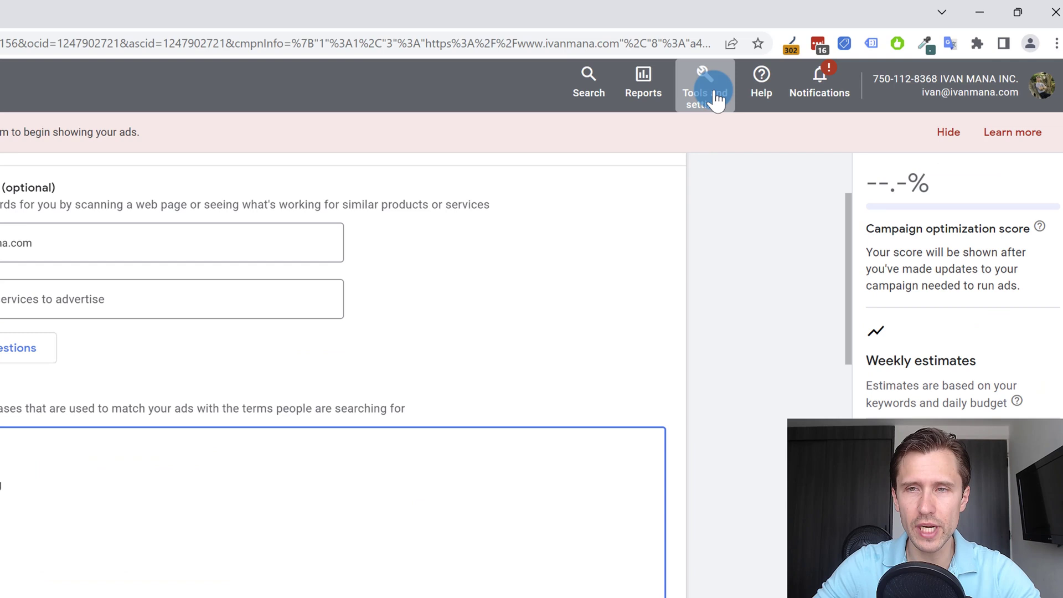
Scroll past the keywords box to the Ads section with Final URL and Headlines.
left_click(704, 81)
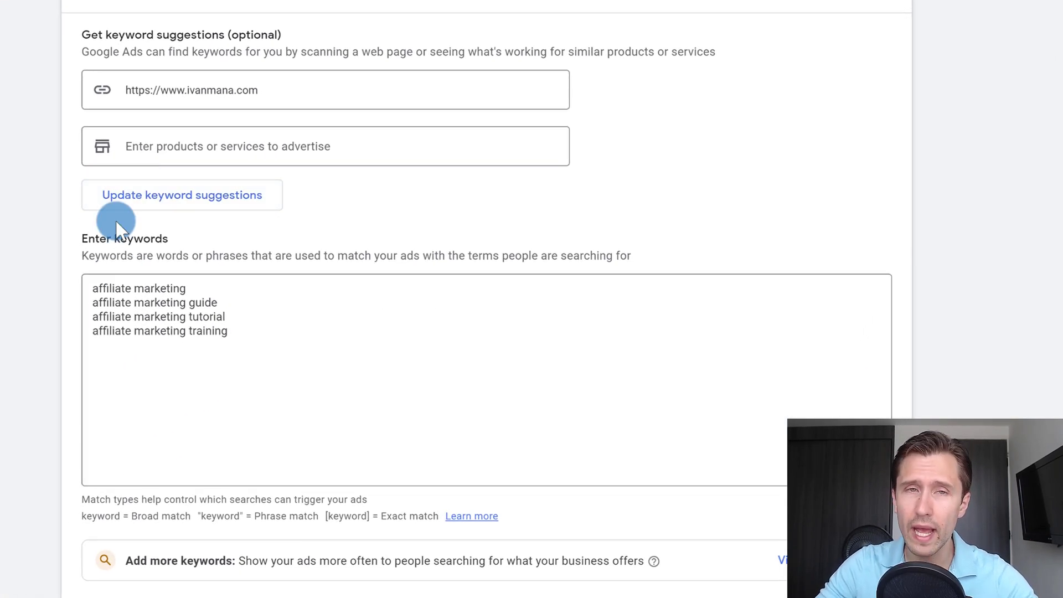
mouse_move(295, 179)
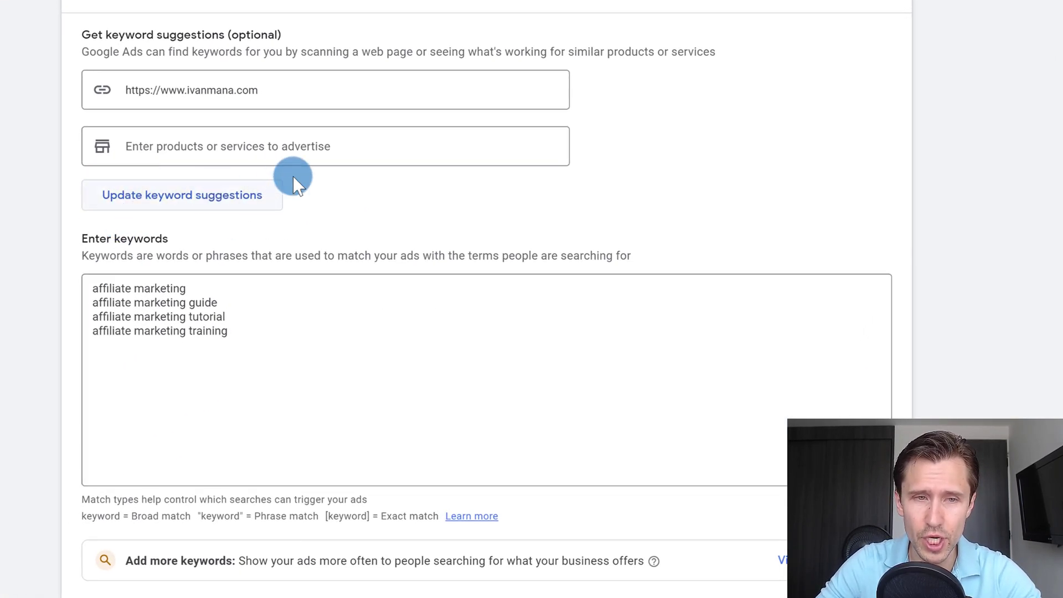
mouse_move(200, 204)
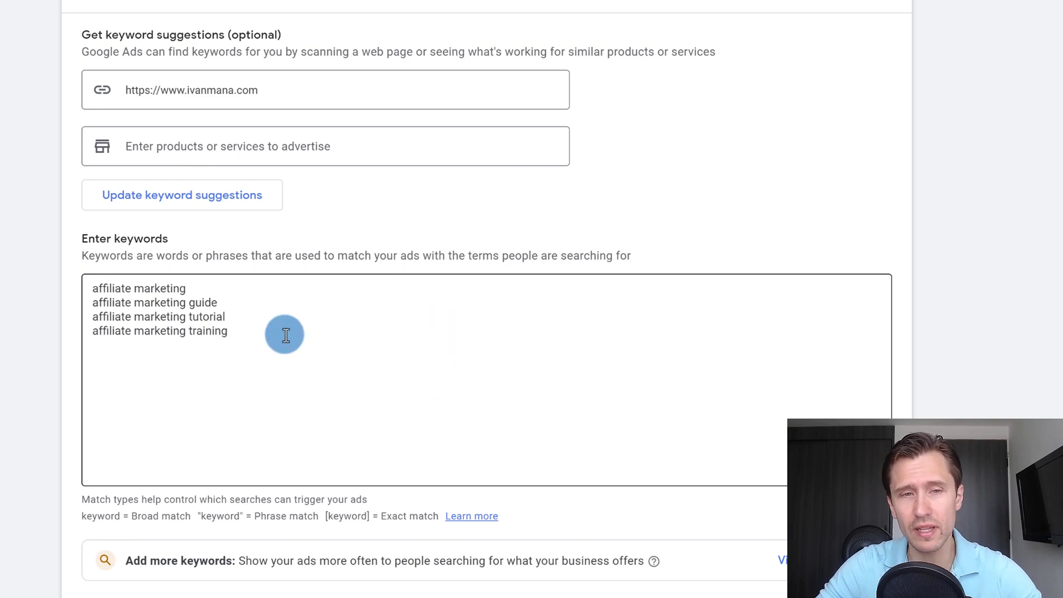
scroll("down", 3)
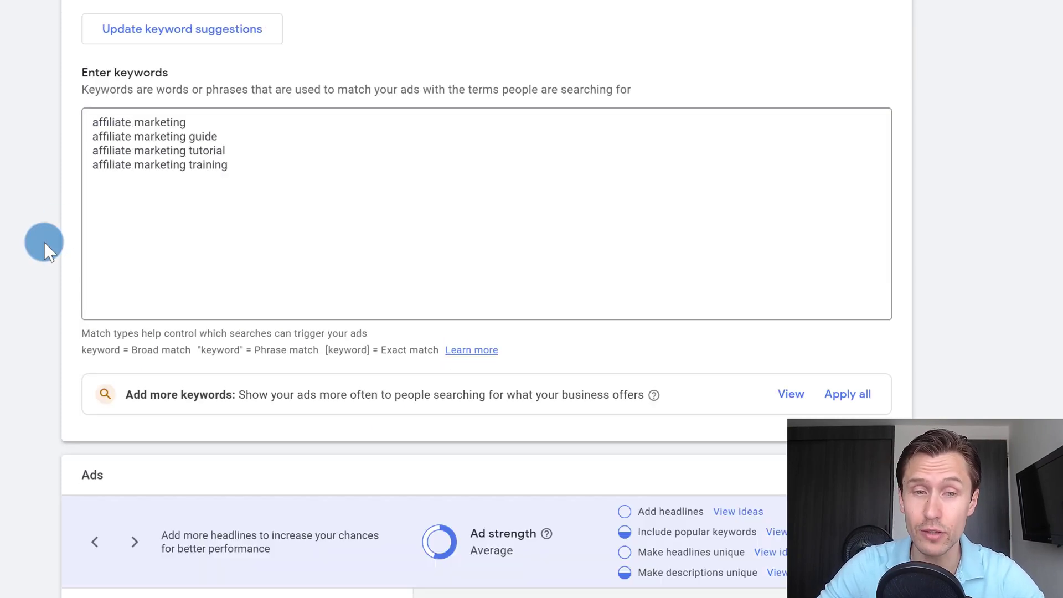
scroll("down", 3)
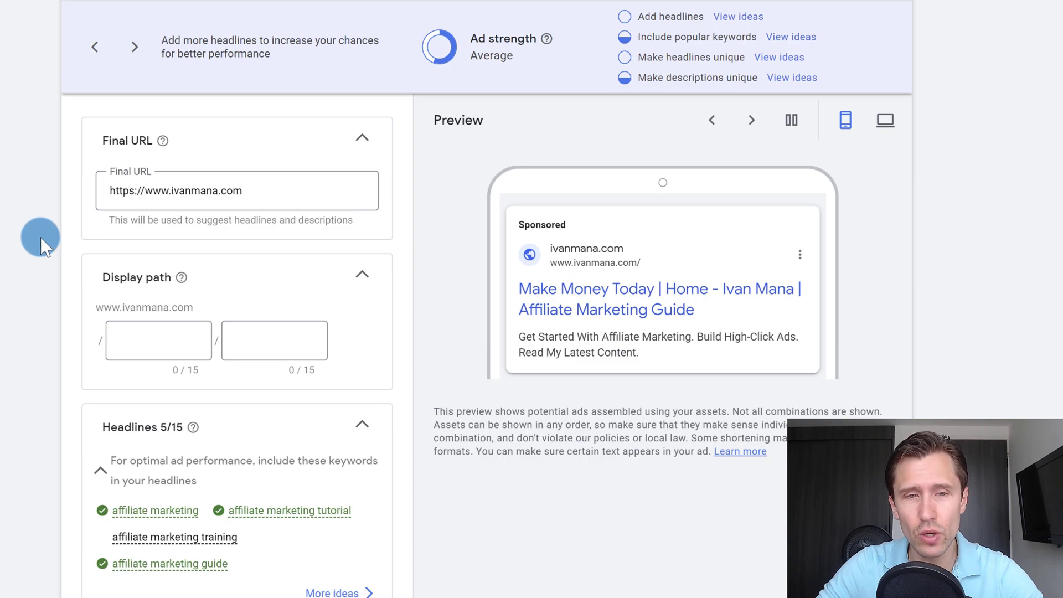
Type headlines Free Affiliate Marketing Guide, Free Tutorials to Make Money, Get Started Now, Read More Here.
scroll("down", 3)
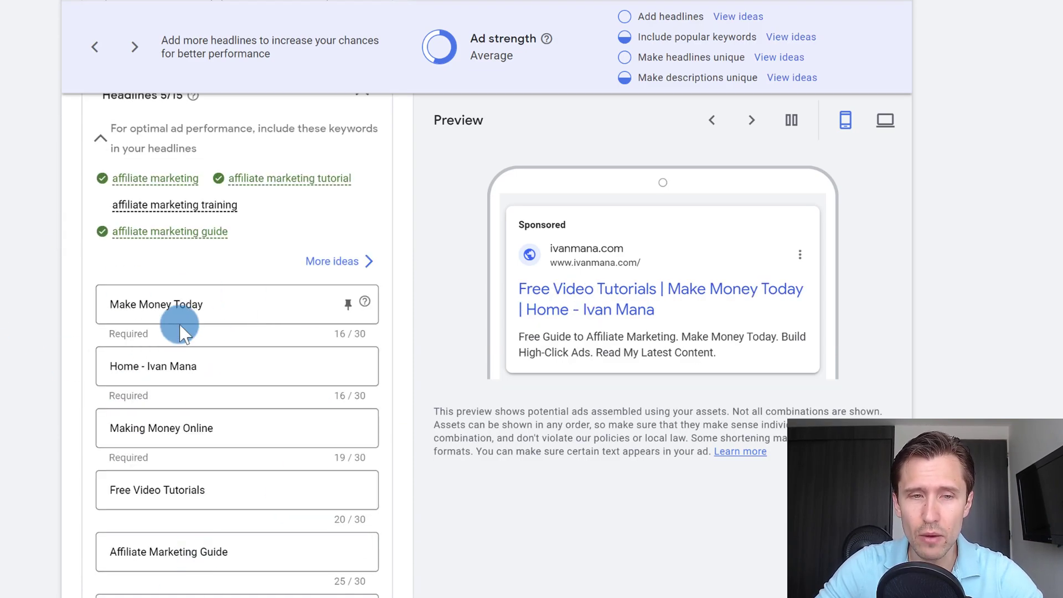
scroll("down", 3)
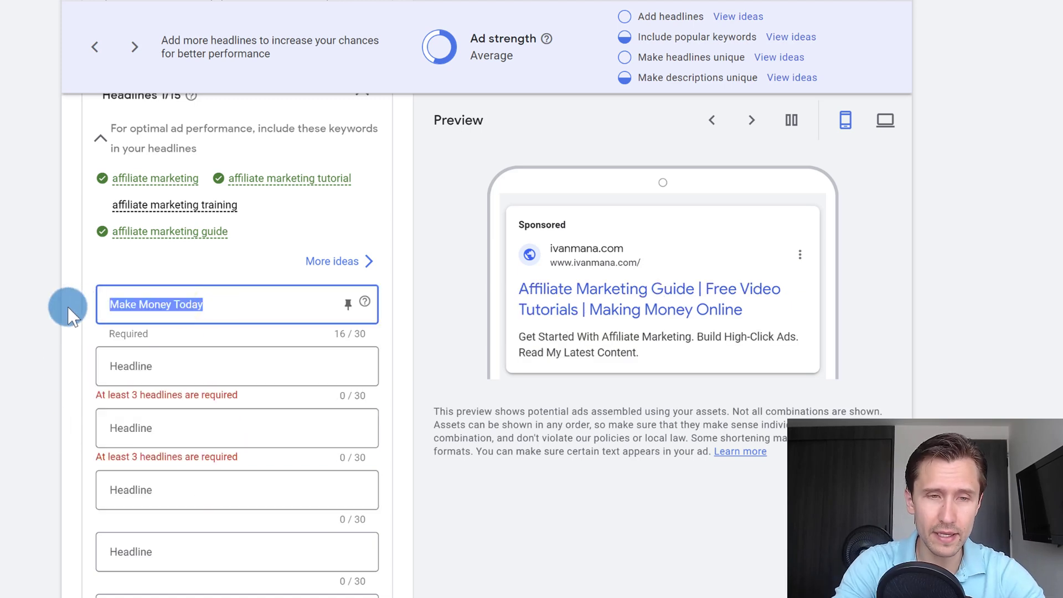
type("Free Affiliate Marketing Guide")
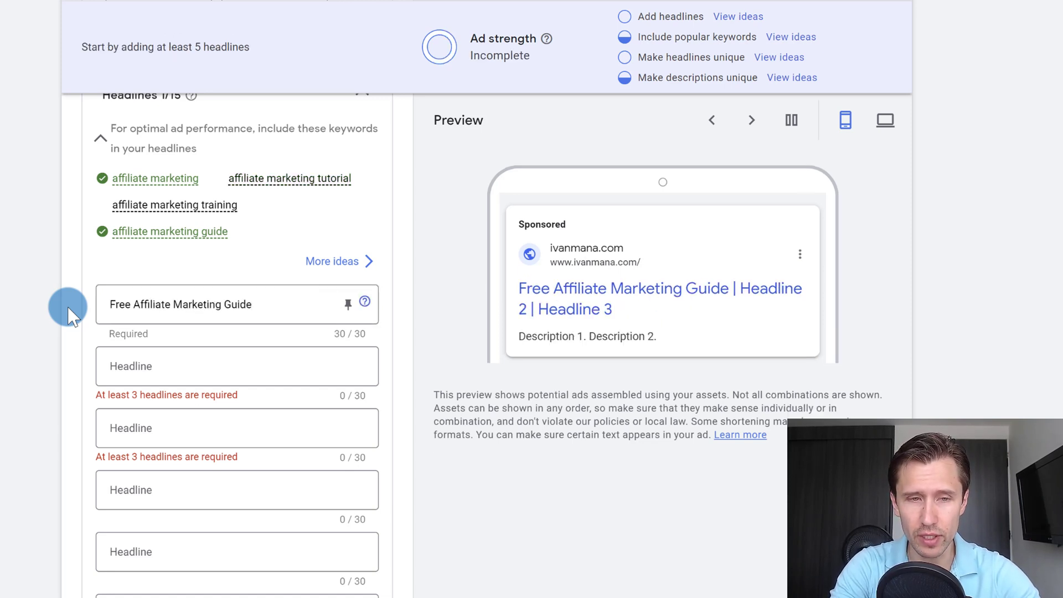
type("Free Tutorials to Make Money")
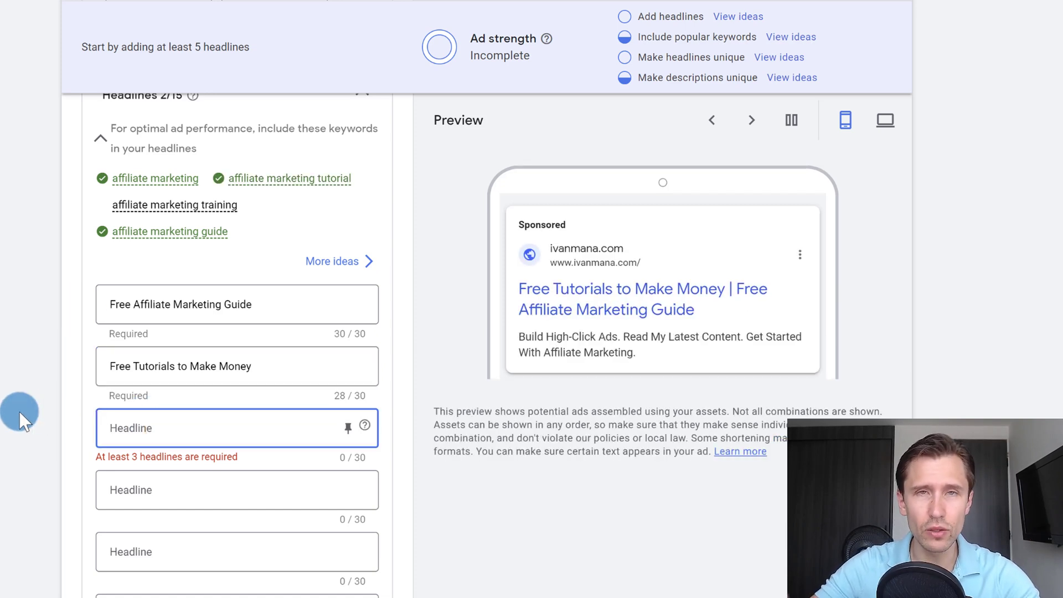
type("Get Started Now")
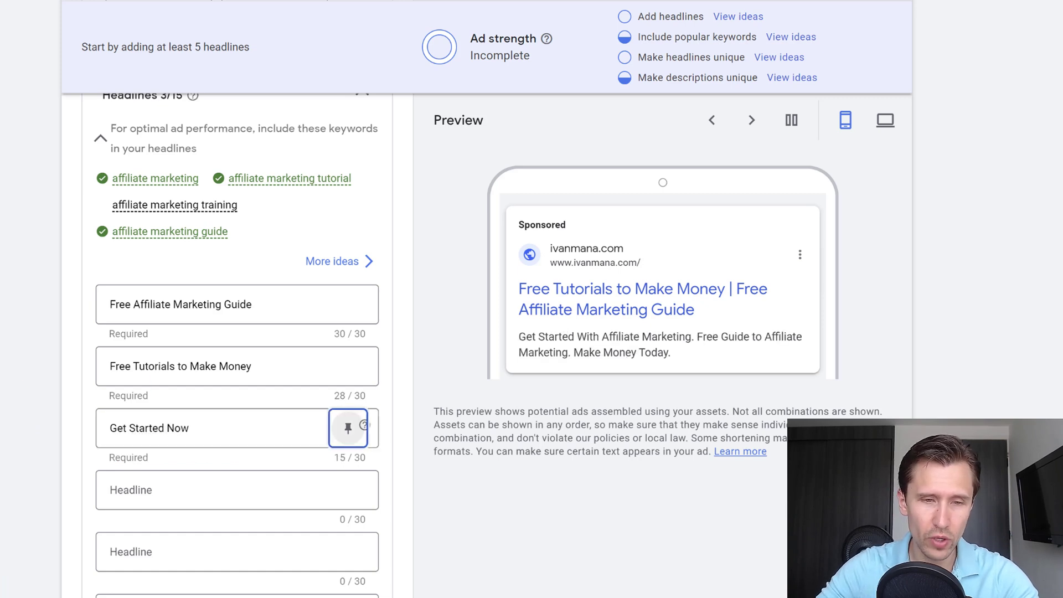
type("Read More Here")
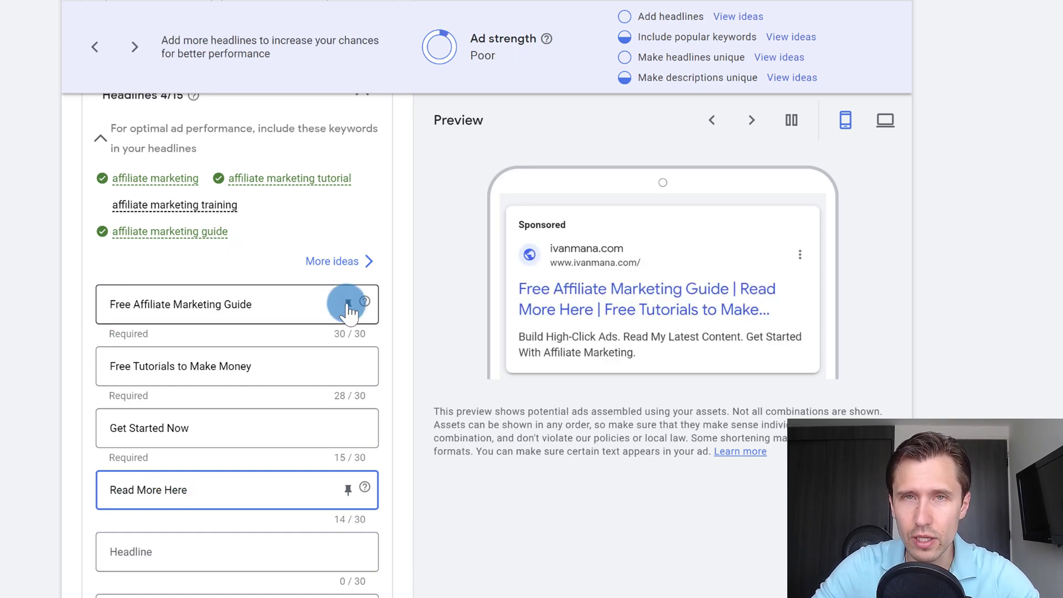
Pin headlines 1–2 to position 1, 3–4 to 2, and add '55-Page Affiliate Guide' pinned to 3.
left_click(348, 304)
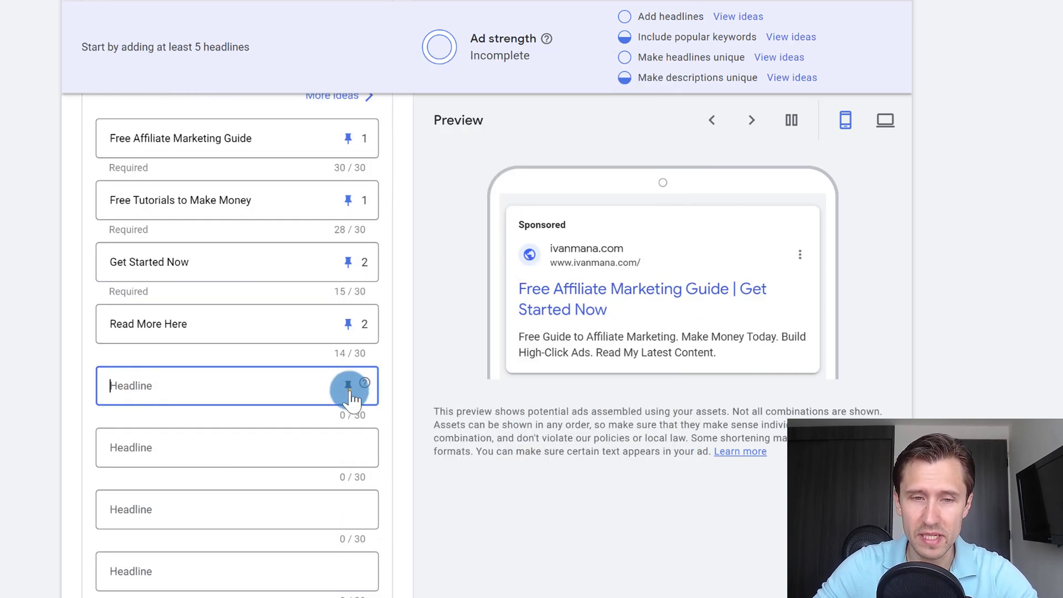
left_click(348, 386)
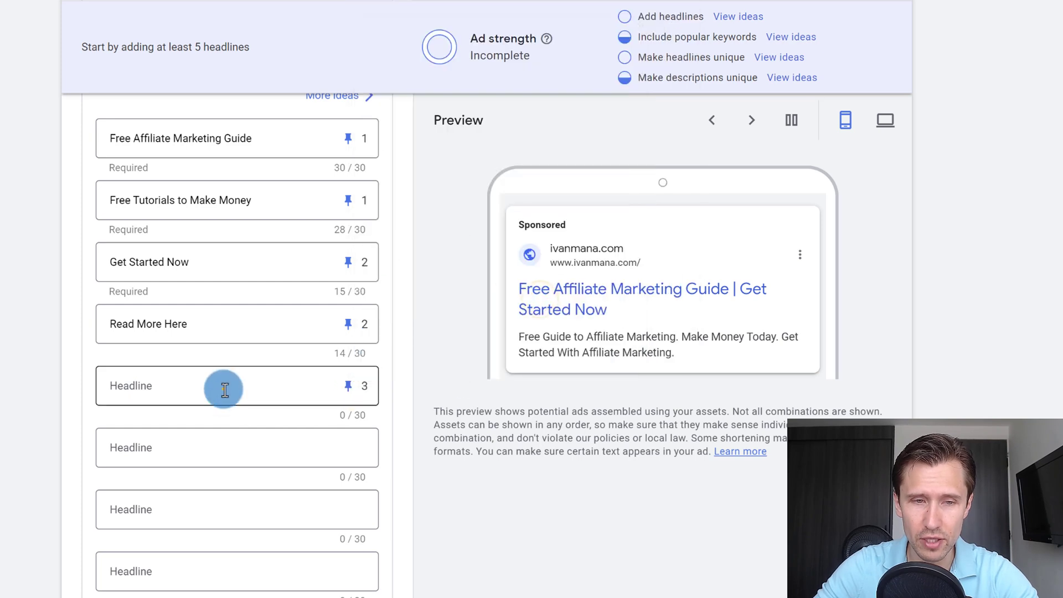
left_click(236, 386)
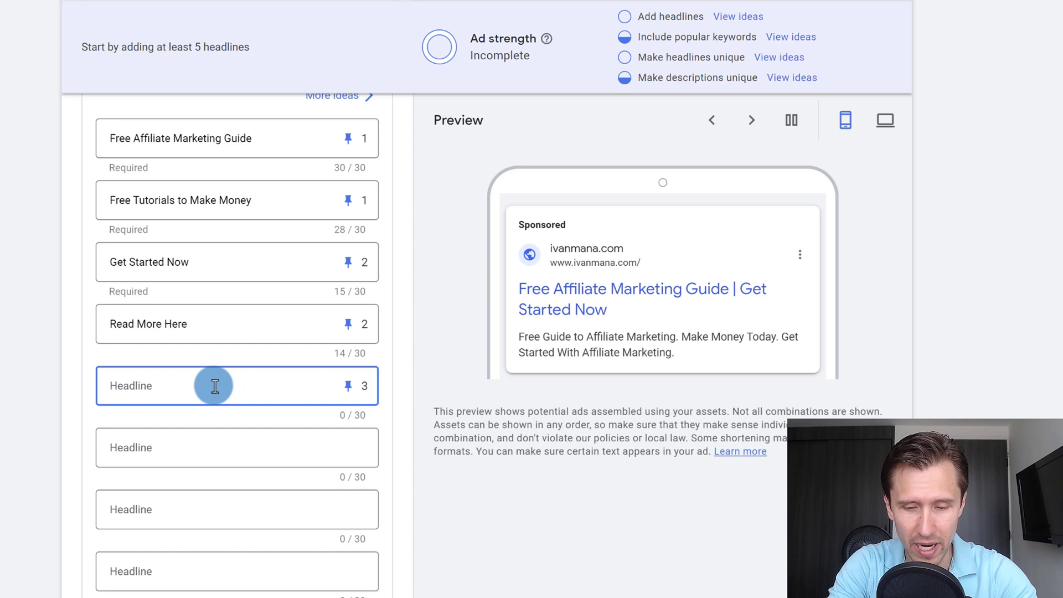
type("55-Page Affiliate")
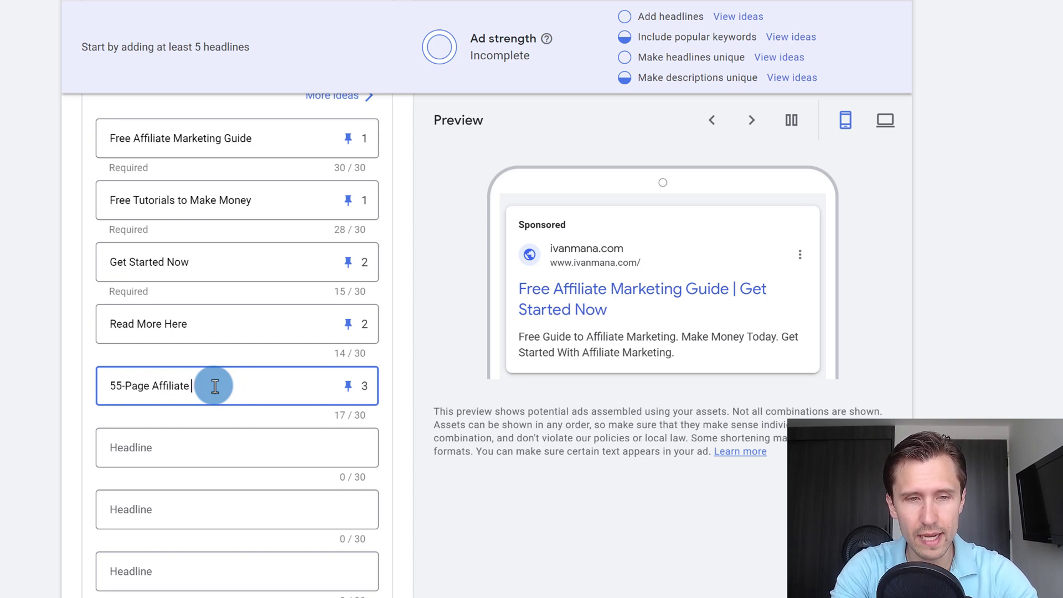
type("Guide")
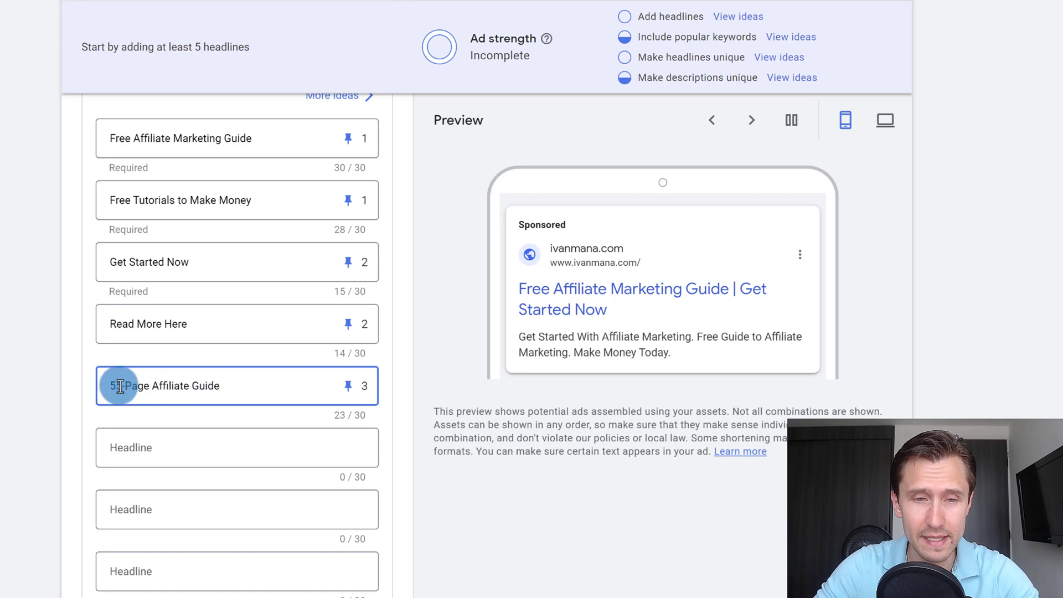
scroll("down", 3)
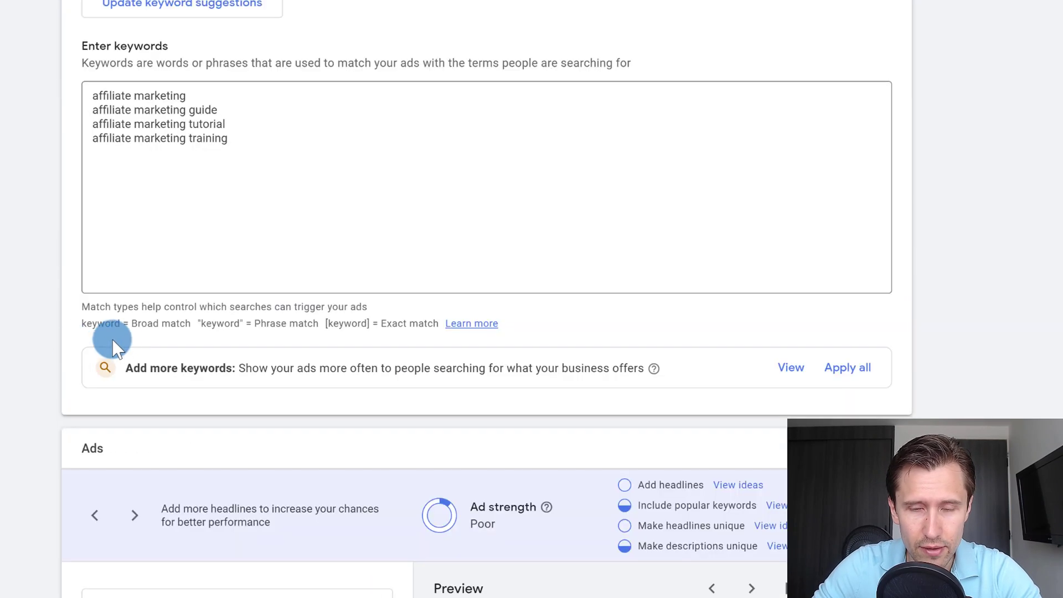
Scroll through the descriptions and asset options to reach the Budget step.
scroll("down", 3)
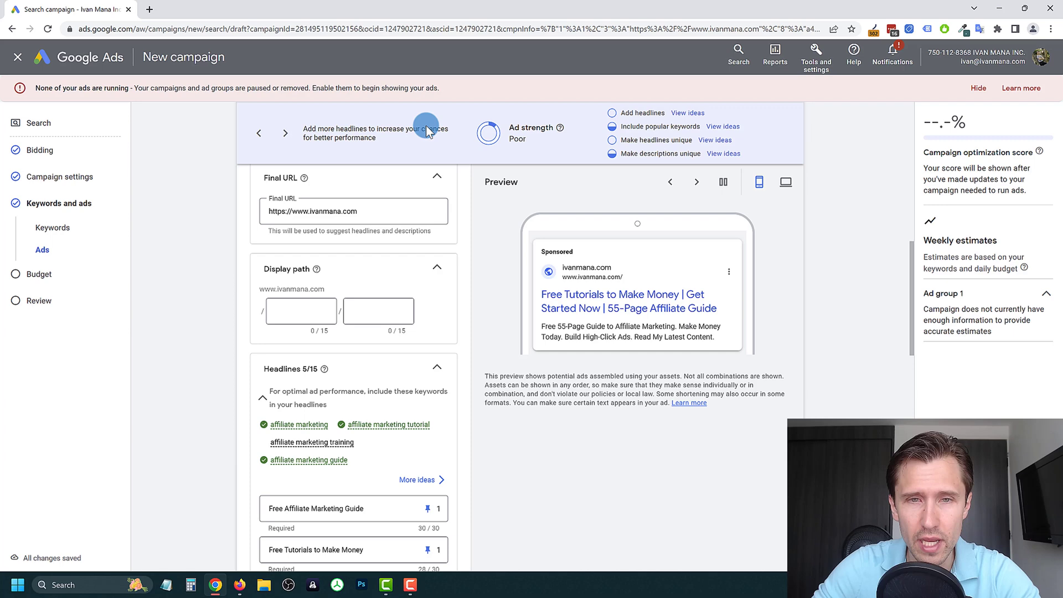
mouse_move(320, 149)
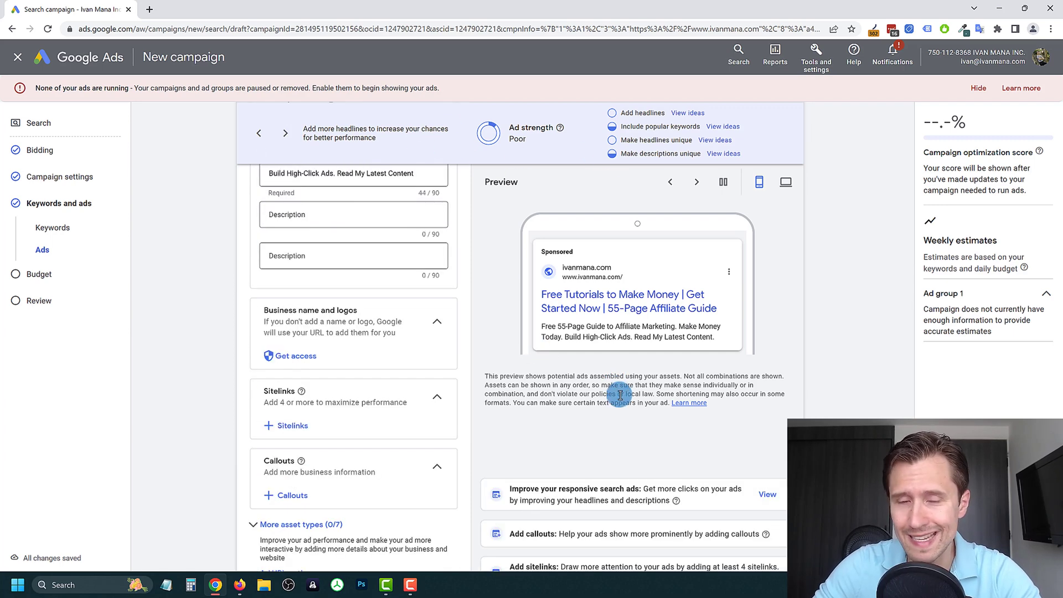
scroll("down", 3)
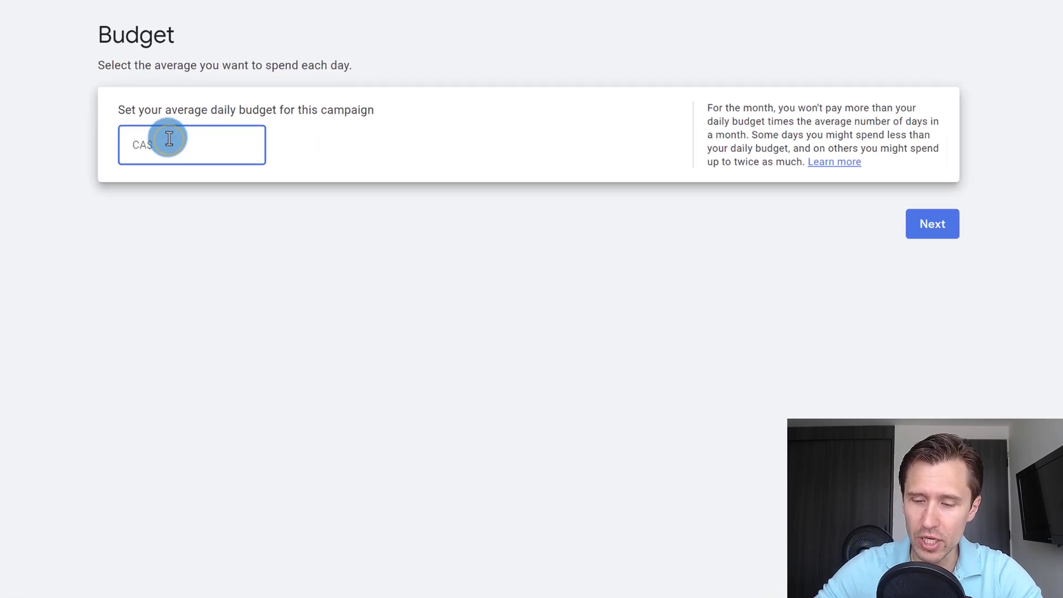
Enter a CA$50.00 average daily budget and continue to the campaign review page.
type("50.00")
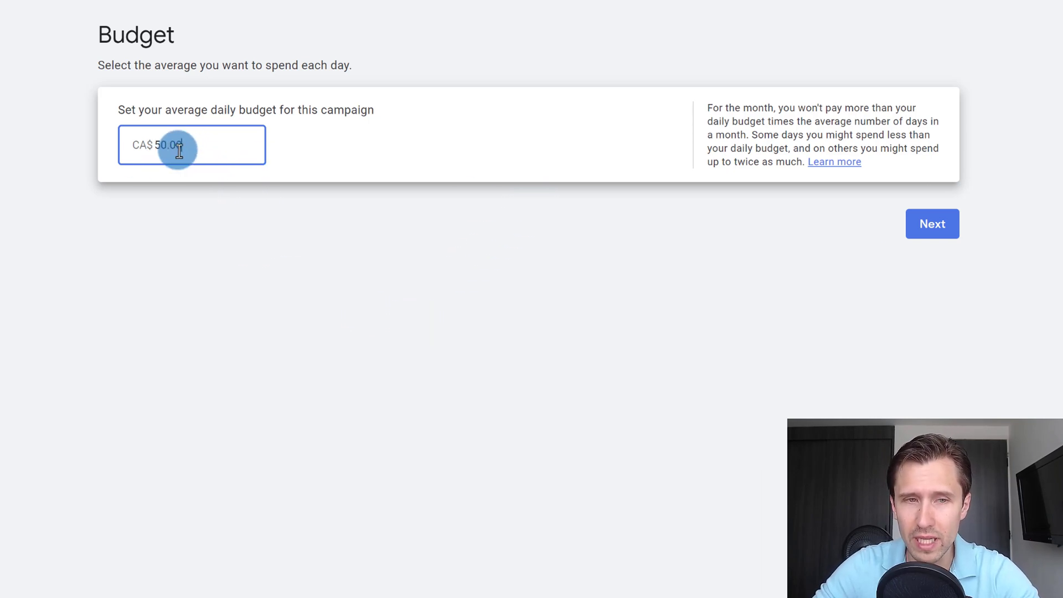
double_click(165, 145)
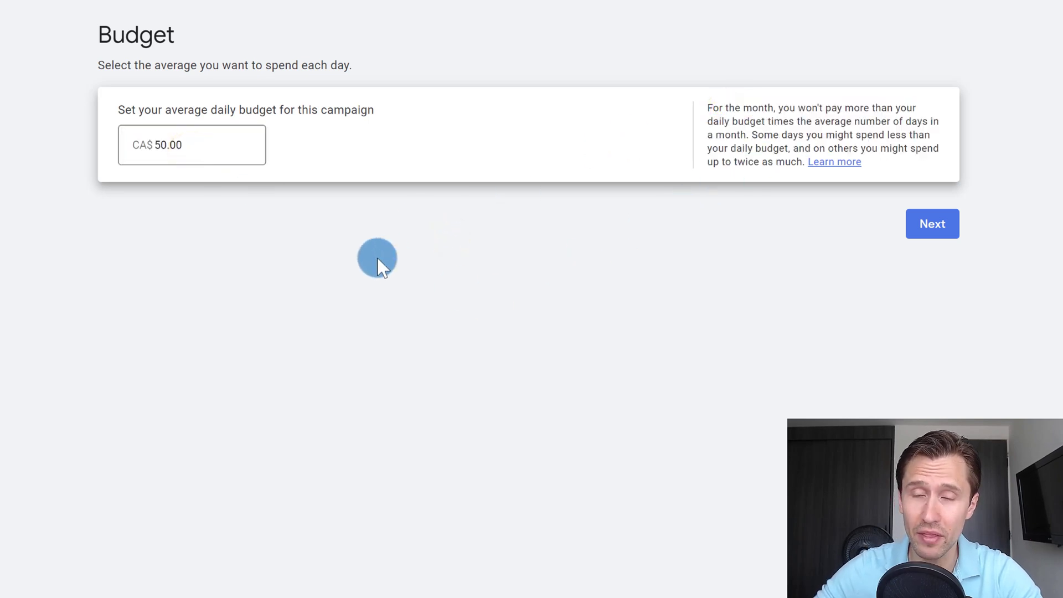
left_click(193, 145)
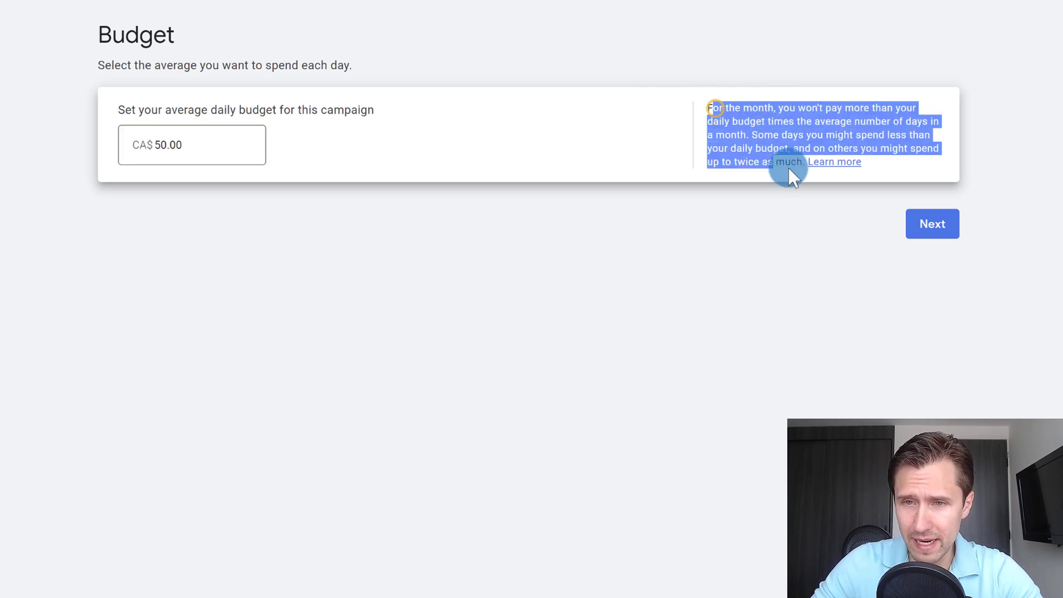
left_click(705, 268)
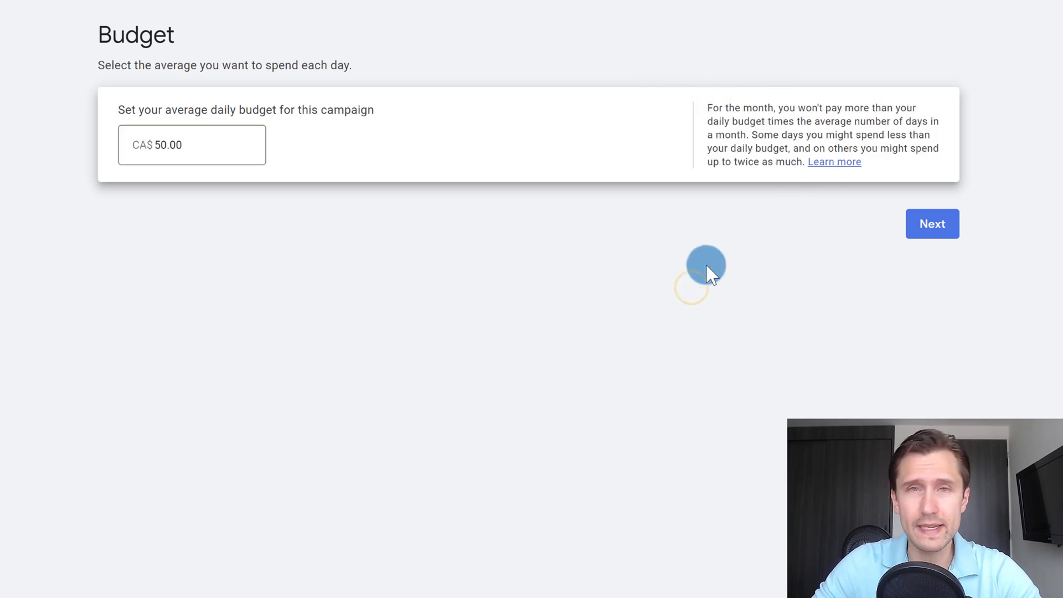
left_click(933, 224)
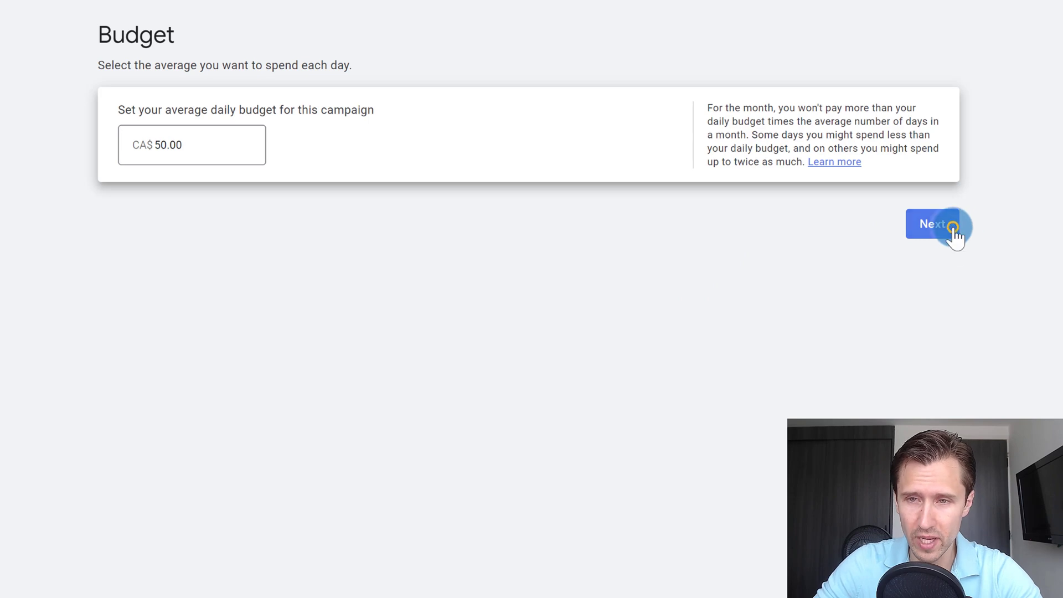
left_click(935, 224)
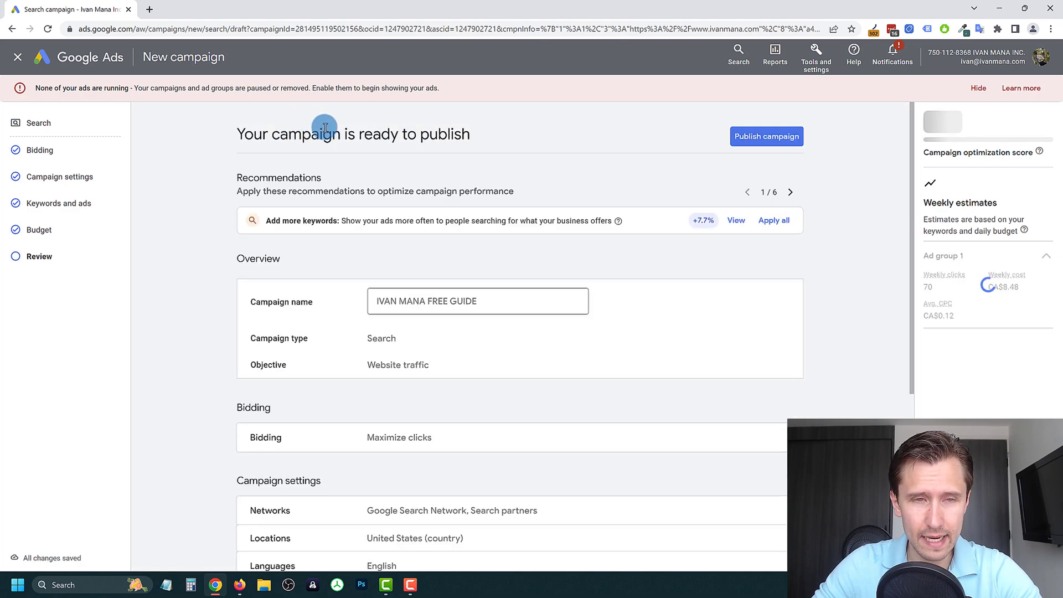
Review the summary and publish the IVAN MANA FREE GUIDE search campaign.
scroll("down", 3)
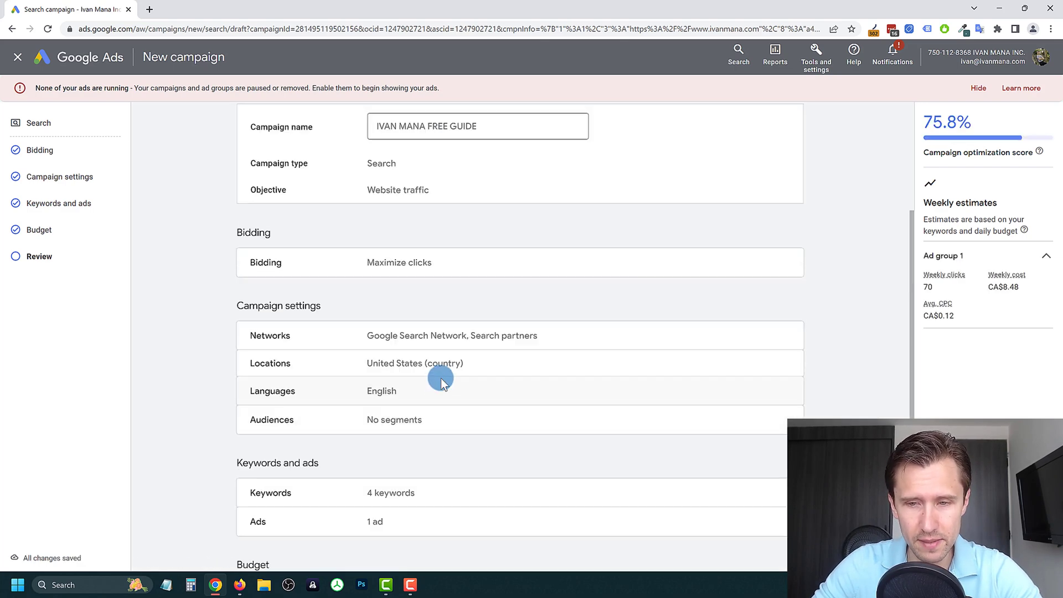
left_click(767, 137)
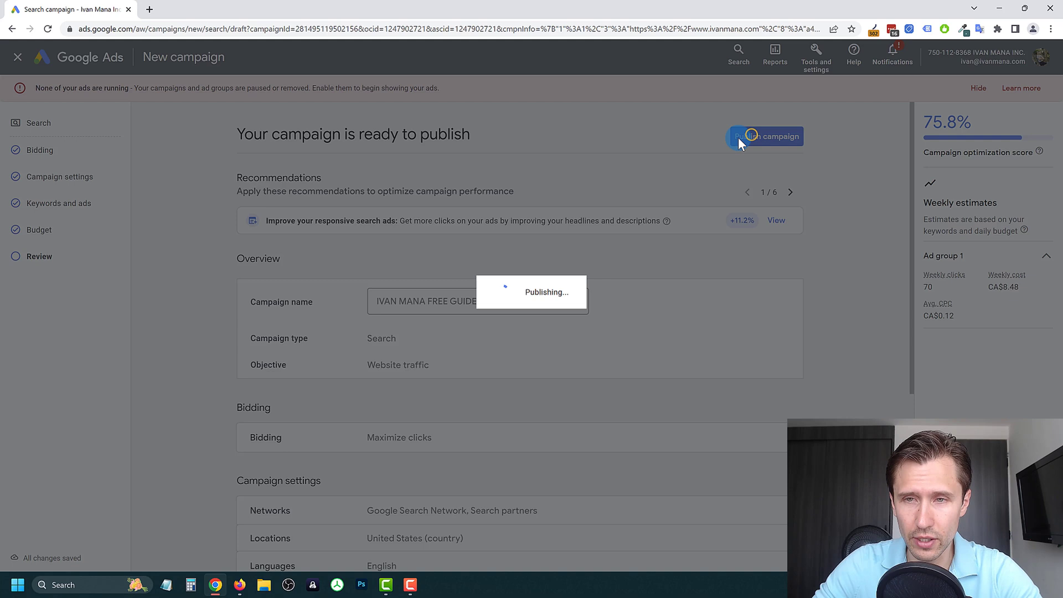
left_click(767, 136)
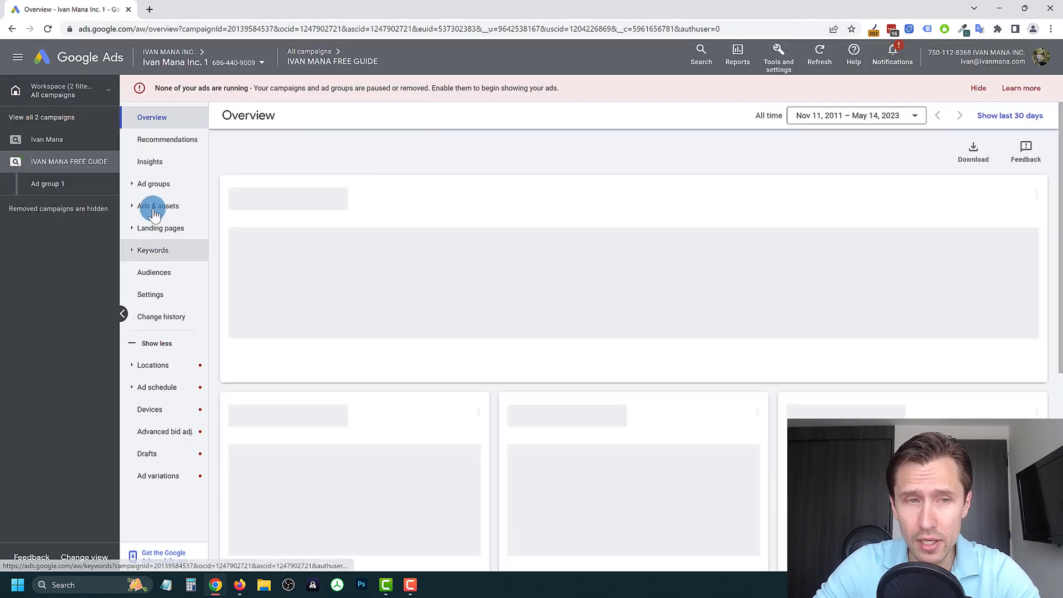
Go to Ads & assets > Ads to see the responsive search ad under review.
left_click(157, 206)
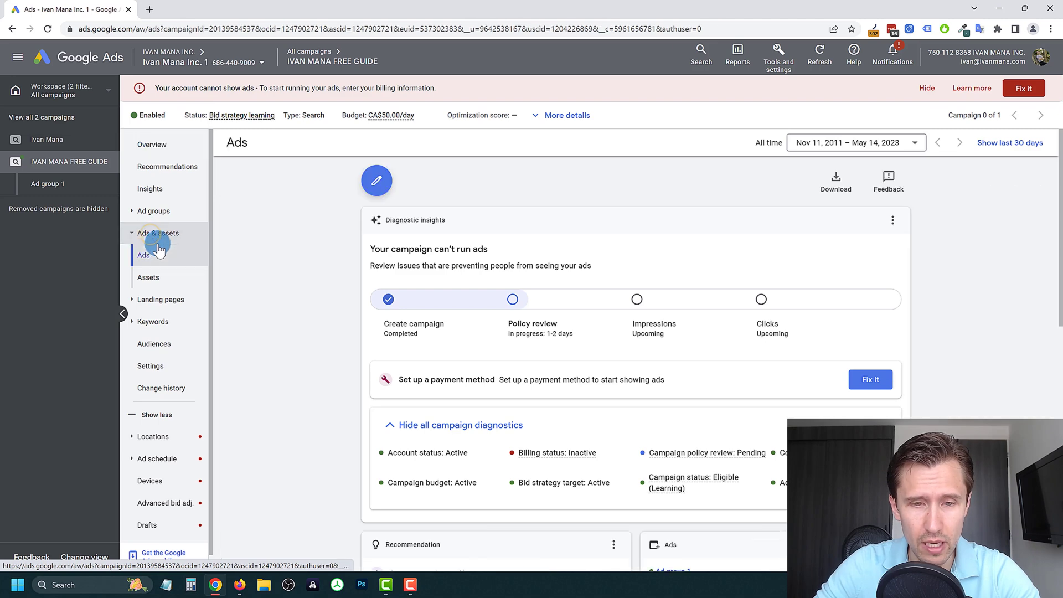
left_click(143, 255)
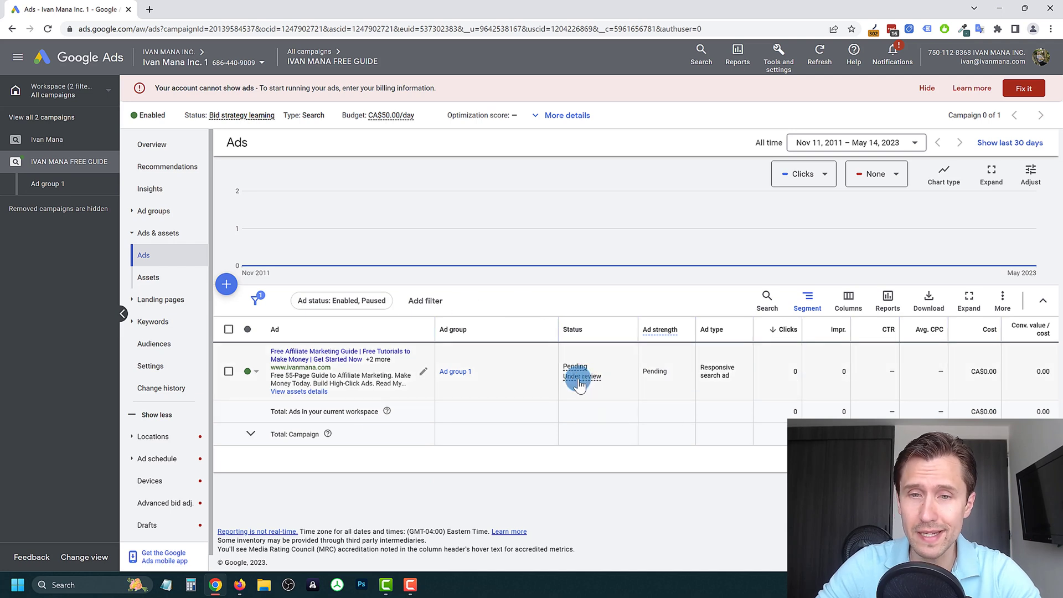
mouse_move(549, 444)
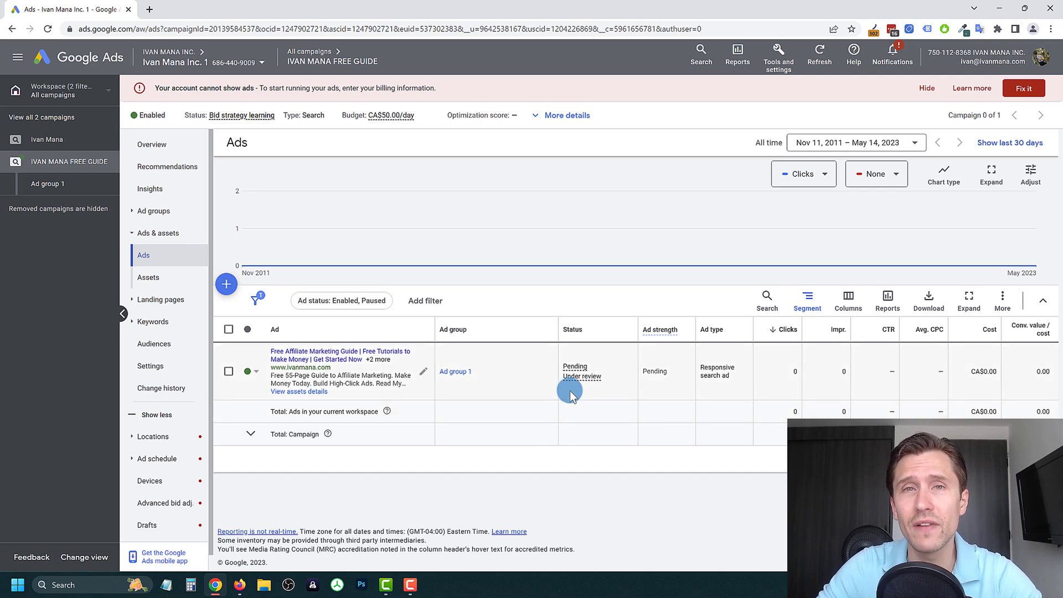
mouse_move(522, 371)
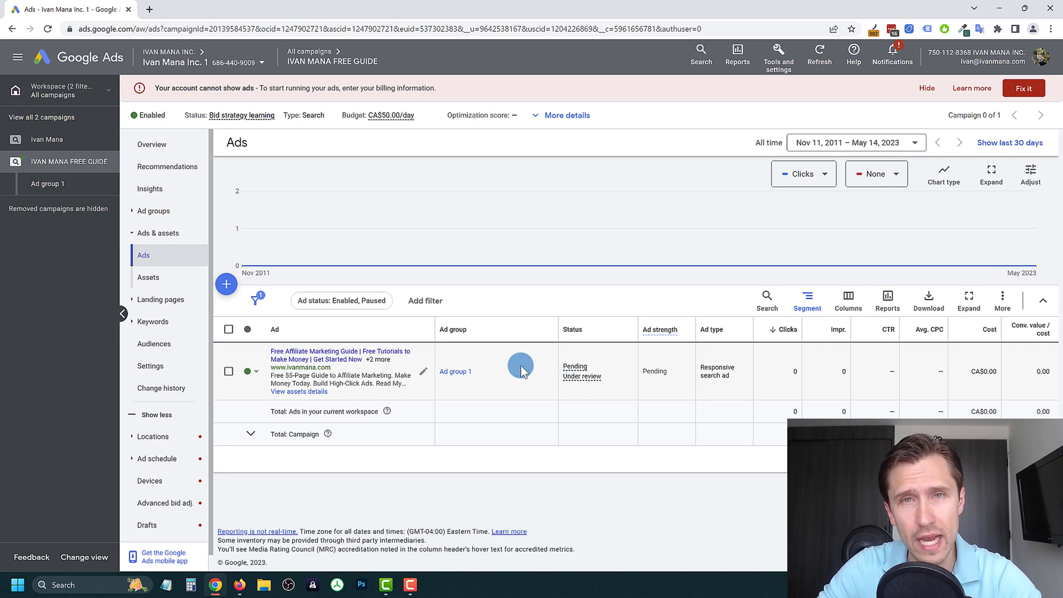